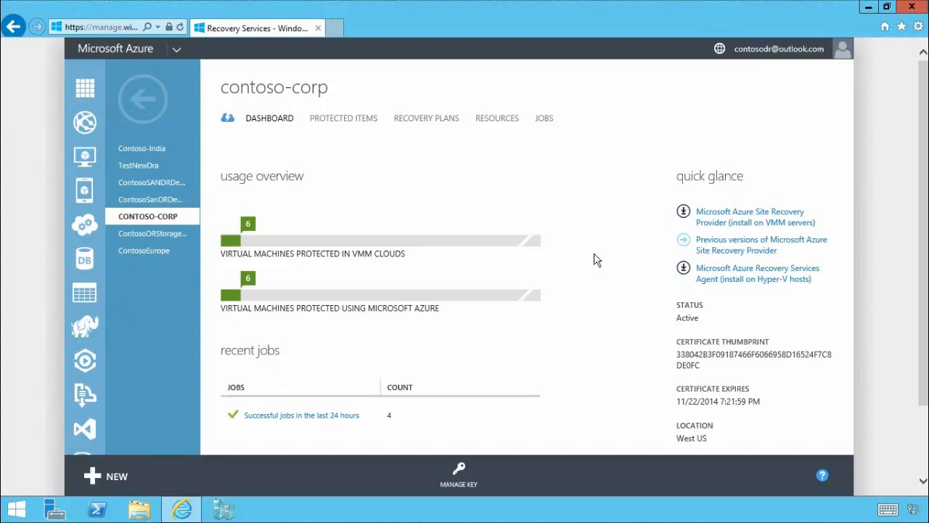
{"action": "mouse_move", "coordinate": [507, 283]}
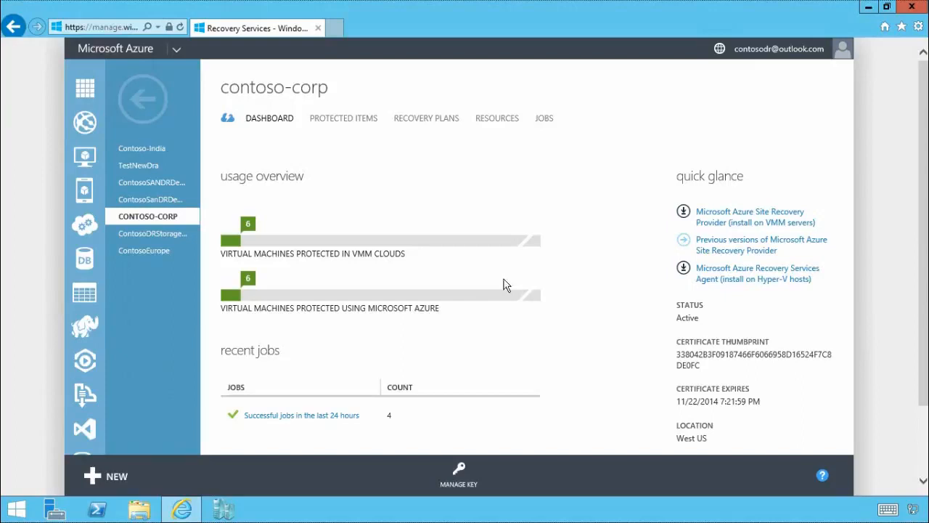
{"action": "mouse_move", "coordinate": [343, 276]}
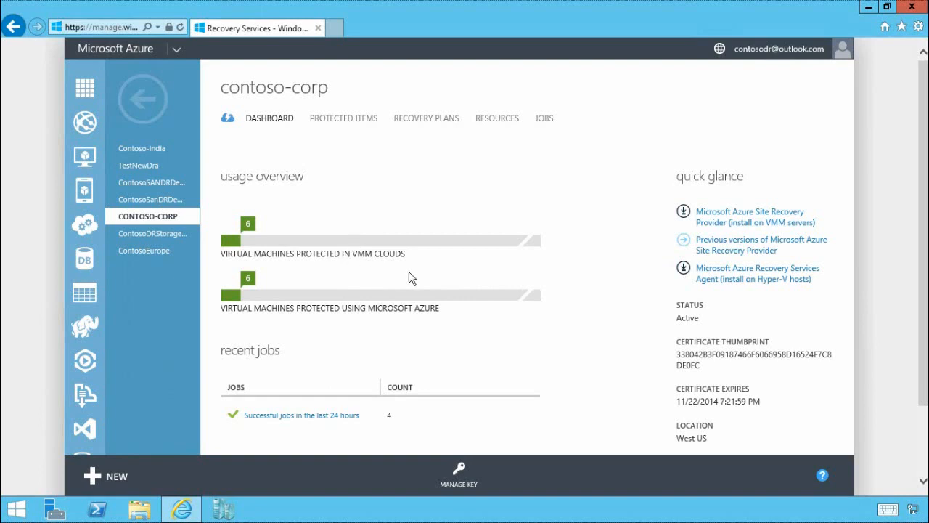
{"action": "mouse_move", "coordinate": [389, 282]}
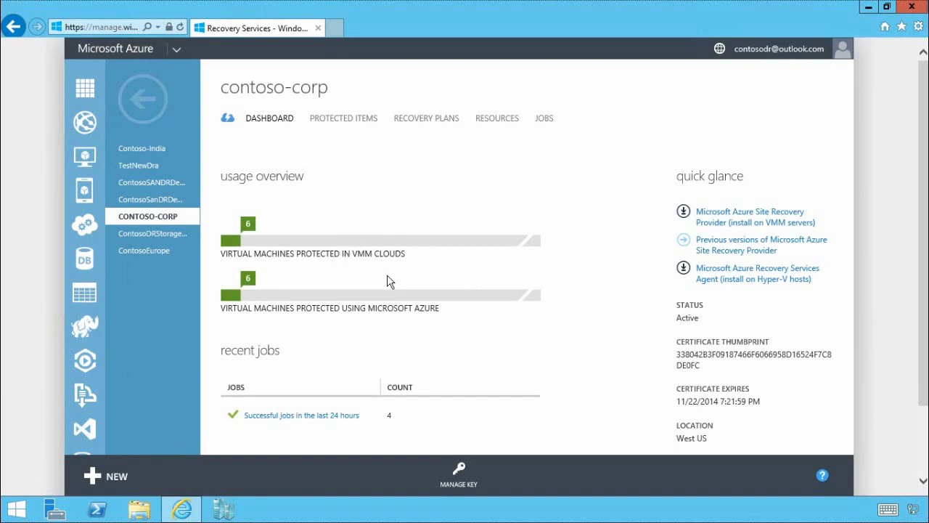
{"action": "mouse_move", "coordinate": [408, 285]}
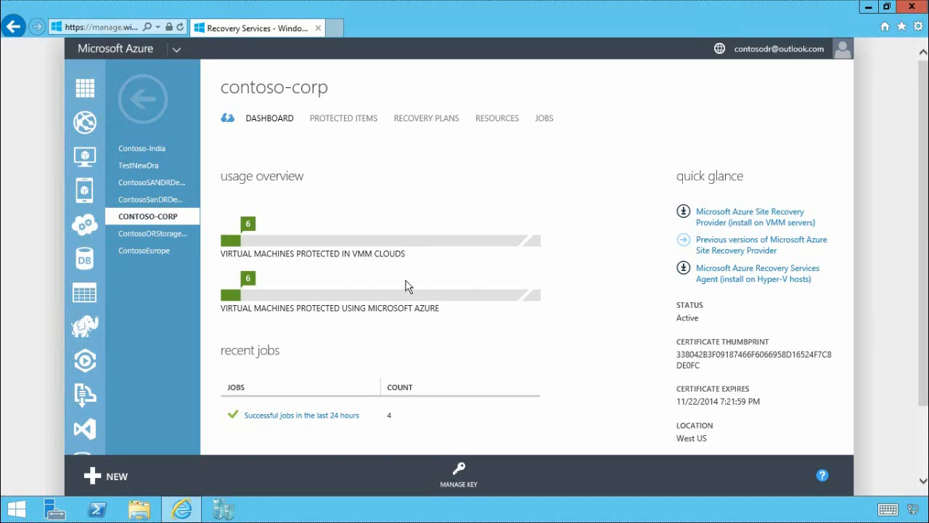
{"action": "mouse_move", "coordinate": [358, 128]}
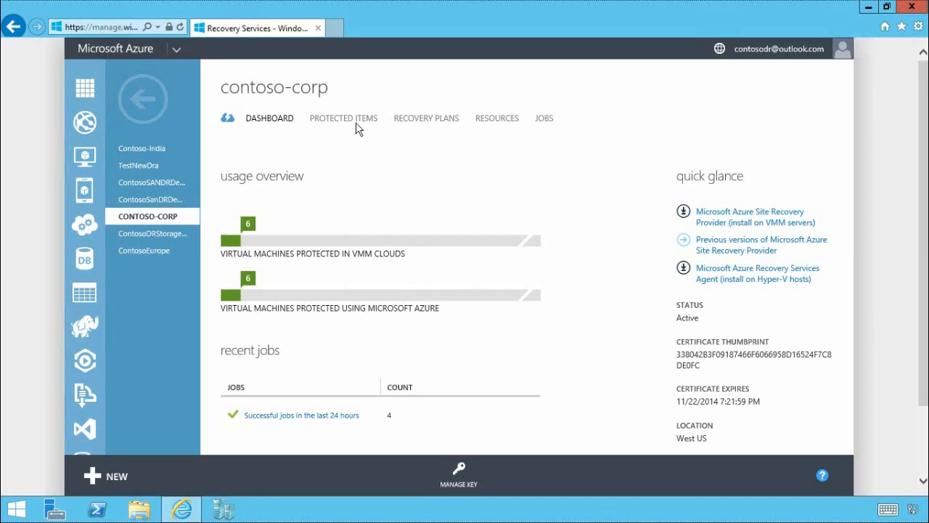
Show the contoso-corp vault's protected items list.
{"action": "left_click", "coordinate": [342, 118]}
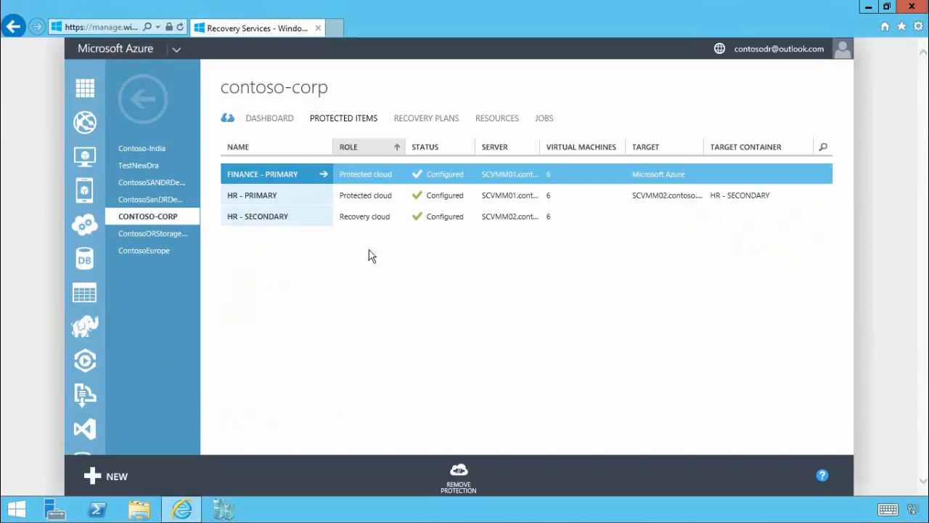
{"action": "mouse_move", "coordinate": [558, 273]}
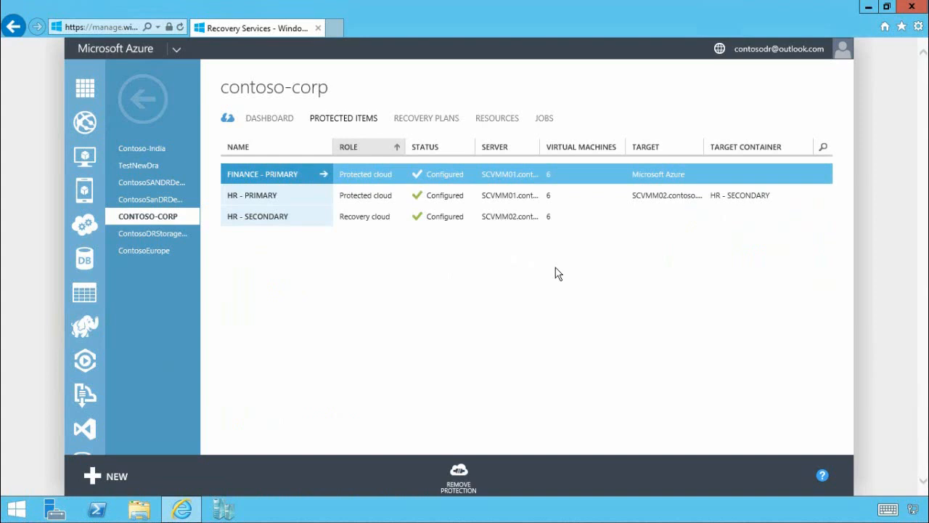
{"action": "mouse_move", "coordinate": [685, 196]}
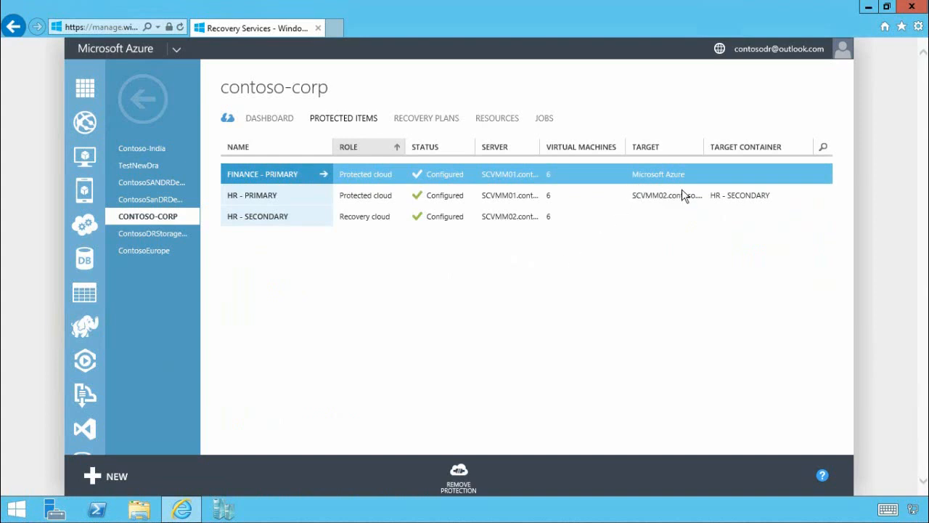
{"action": "mouse_move", "coordinate": [527, 253]}
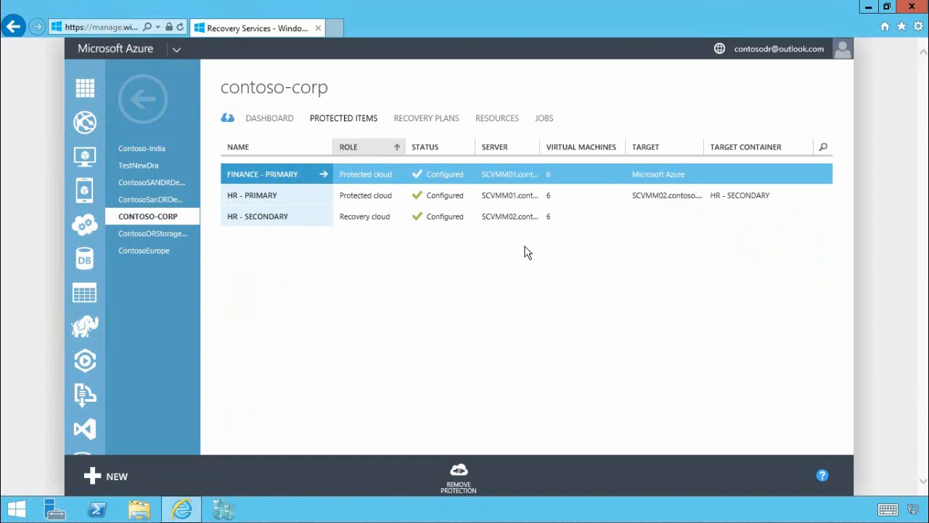
{"action": "mouse_move", "coordinate": [300, 180]}
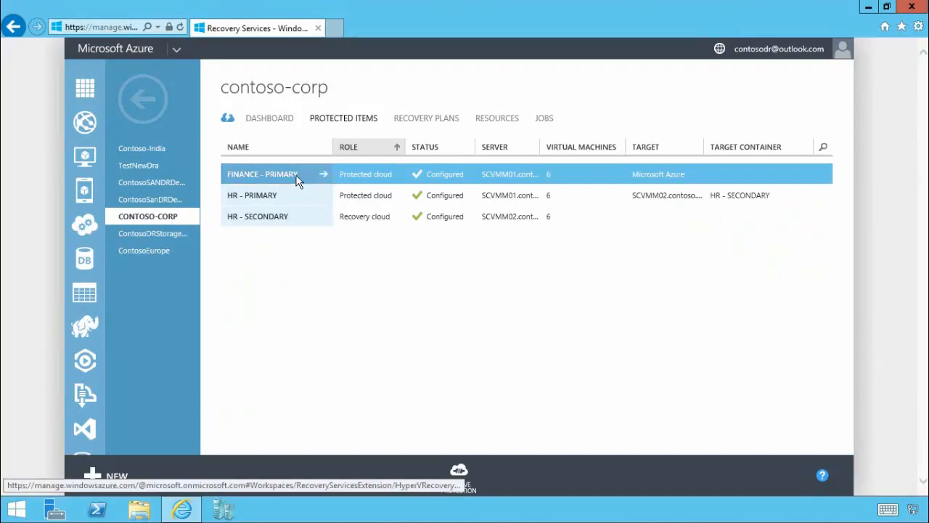
Open the FINANCE - PRIMARY cloud's list of protected virtual machines.
{"action": "left_click", "coordinate": [262, 174]}
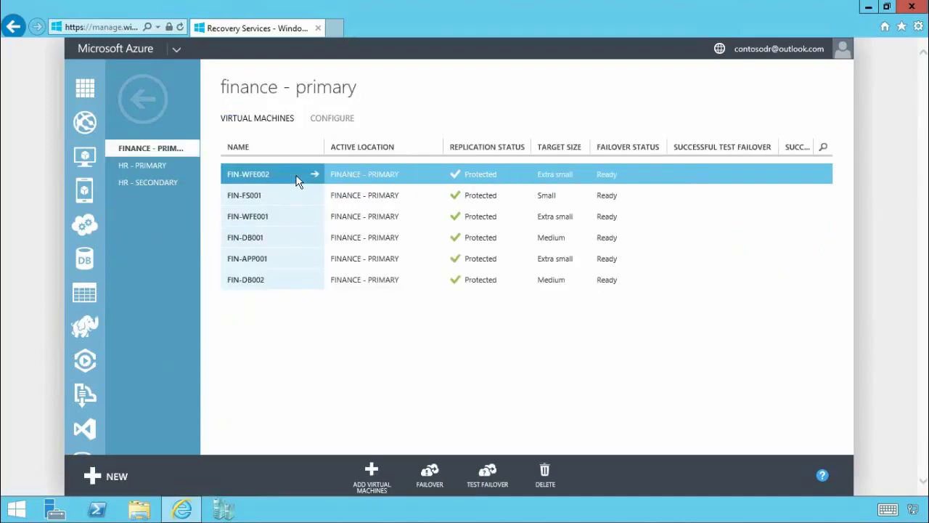
{"action": "mouse_move", "coordinate": [694, 181]}
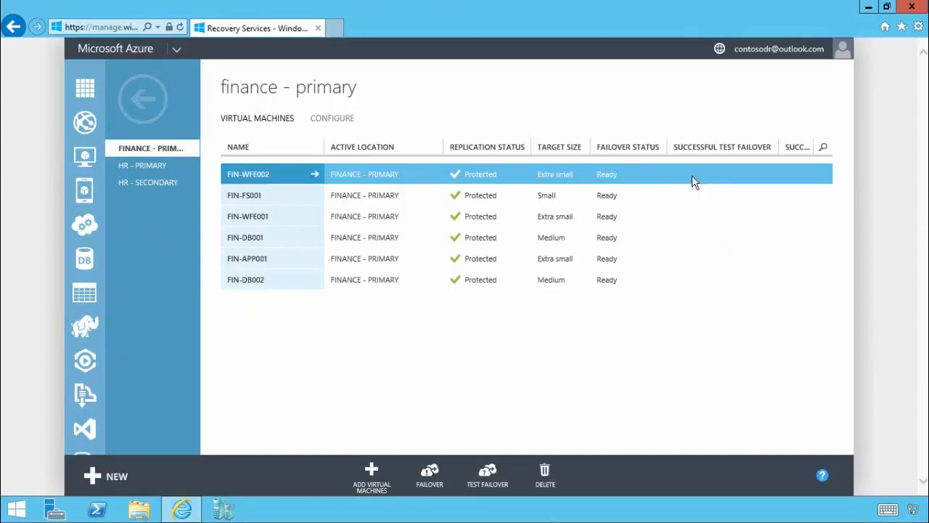
{"action": "mouse_move", "coordinate": [618, 320]}
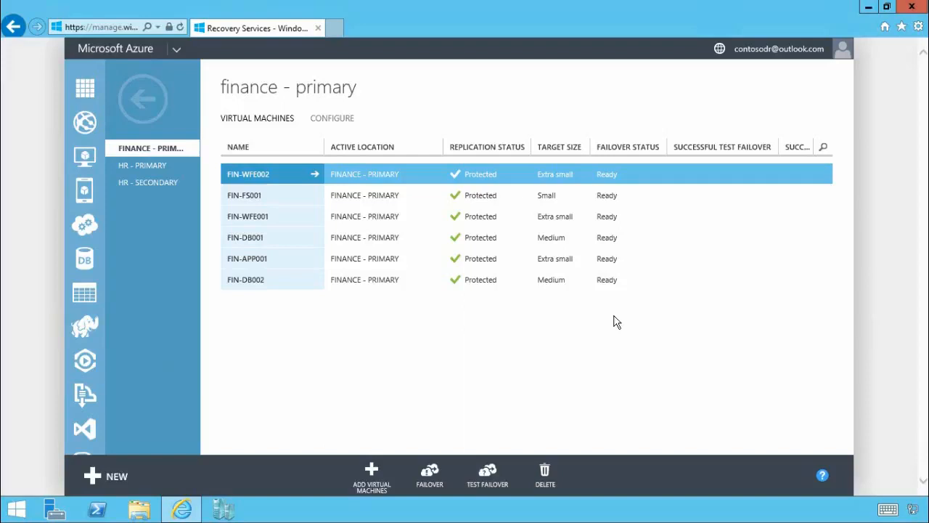
{"action": "mouse_move", "coordinate": [665, 273]}
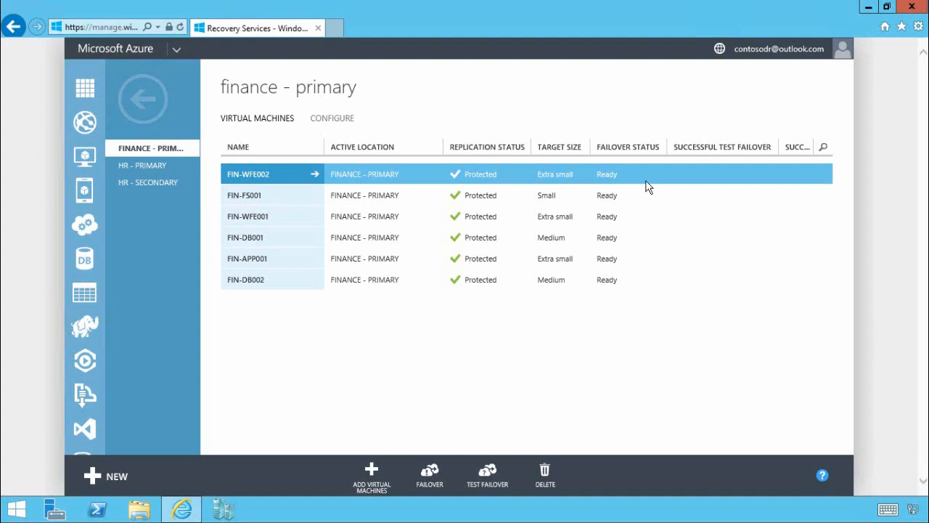
{"action": "mouse_move", "coordinate": [584, 221]}
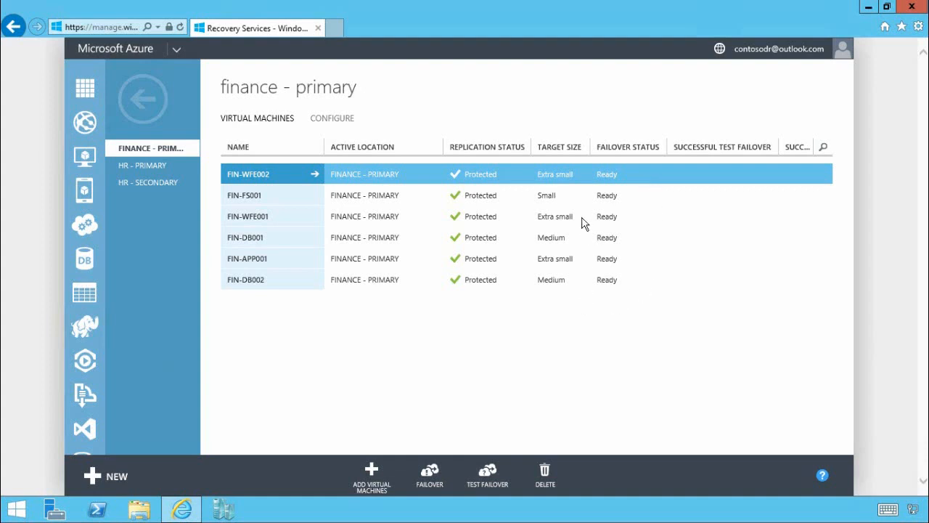
{"action": "mouse_move", "coordinate": [563, 310]}
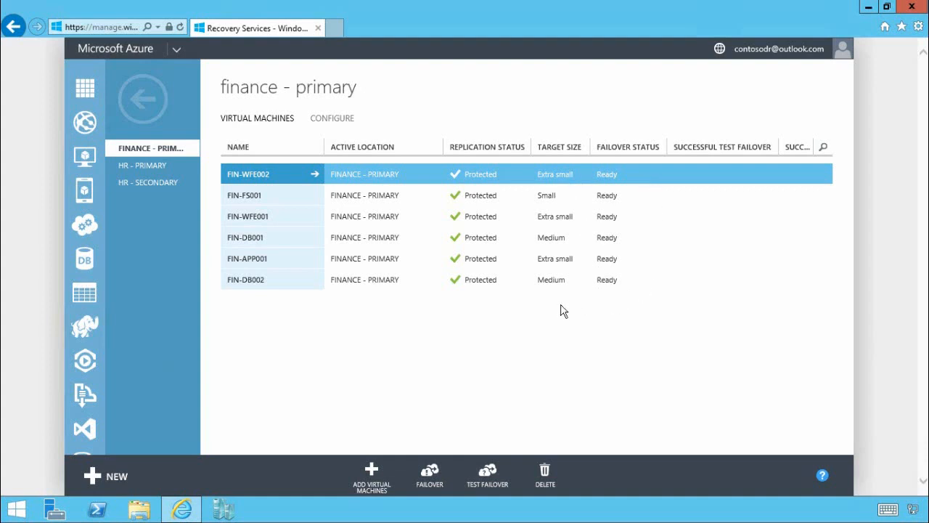
{"action": "mouse_move", "coordinate": [559, 305]}
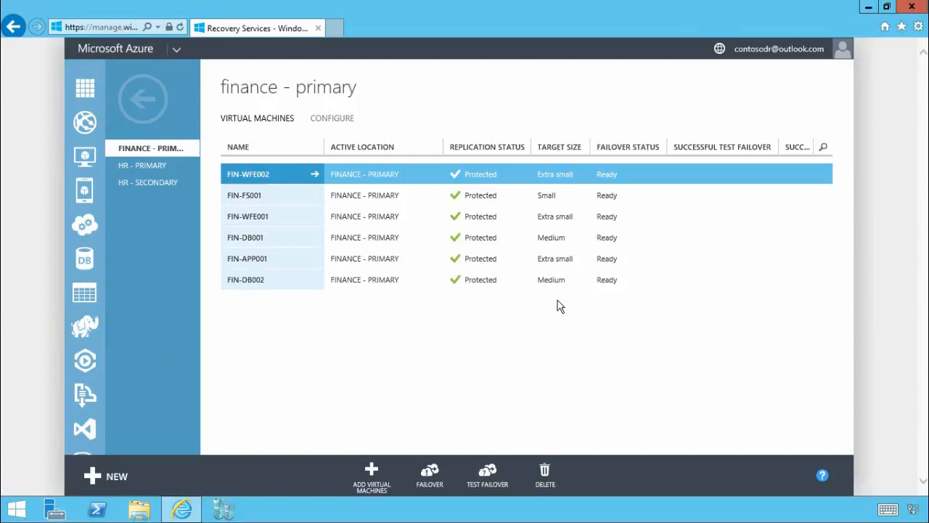
{"action": "mouse_move", "coordinate": [616, 253]}
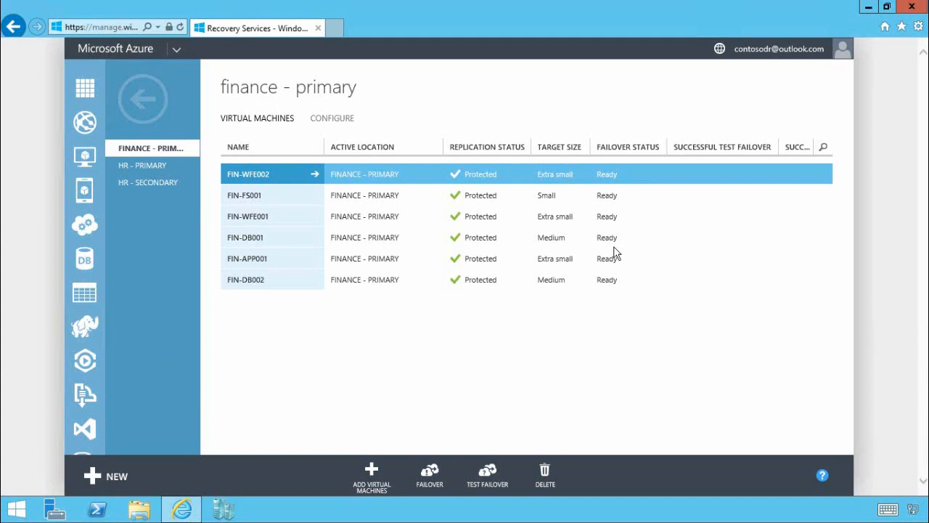
Show the FINANCE - PRIMARY cloud's configuration with Microsoft Azure as replication target.
{"action": "left_click", "coordinate": [331, 117]}
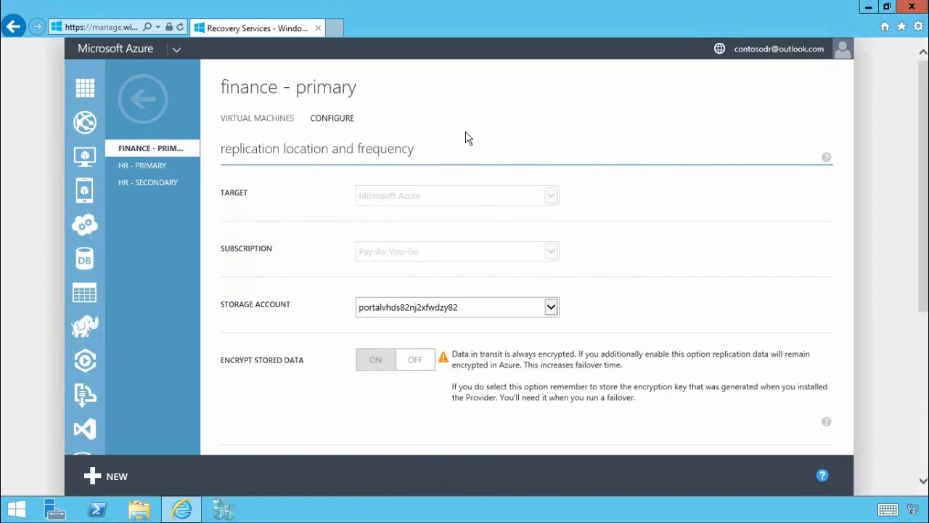
{"action": "mouse_move", "coordinate": [569, 207]}
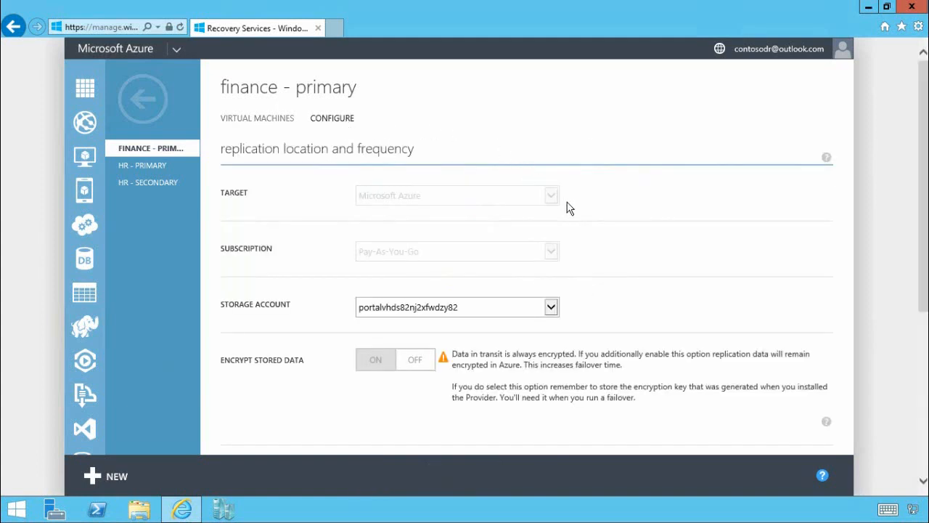
{"action": "mouse_move", "coordinate": [404, 219]}
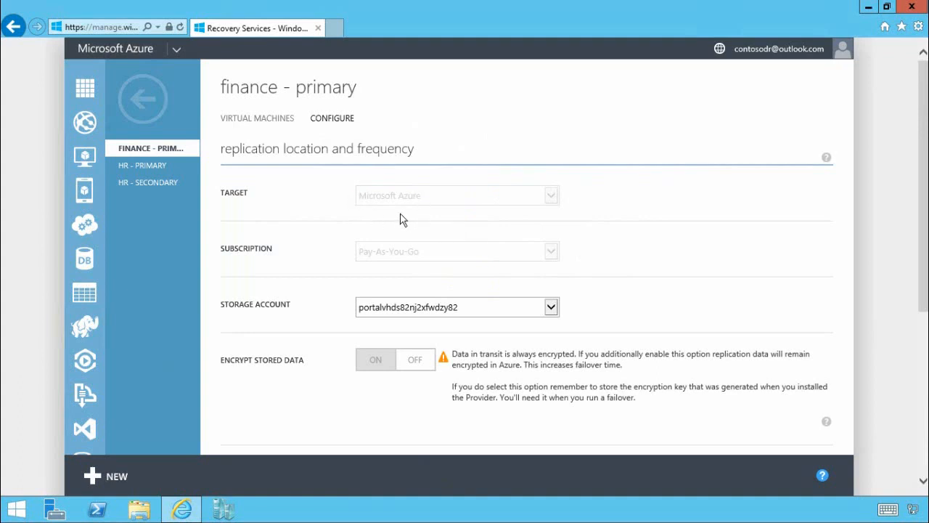
{"action": "mouse_move", "coordinate": [441, 275]}
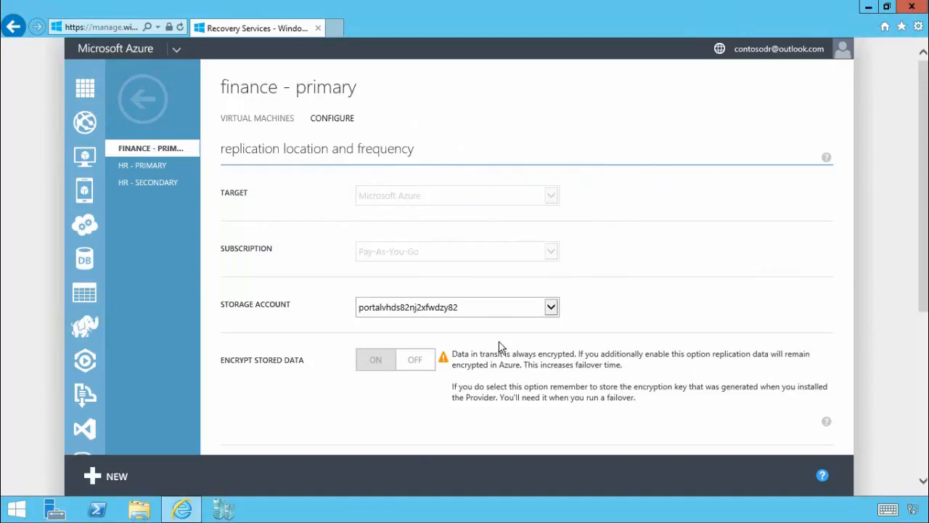
{"action": "mouse_move", "coordinate": [427, 404]}
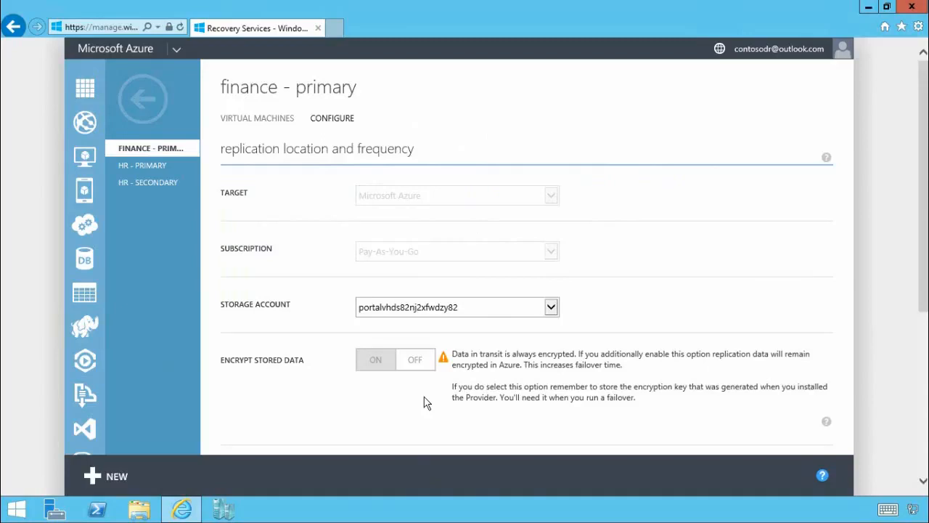
{"action": "mouse_move", "coordinate": [648, 410]}
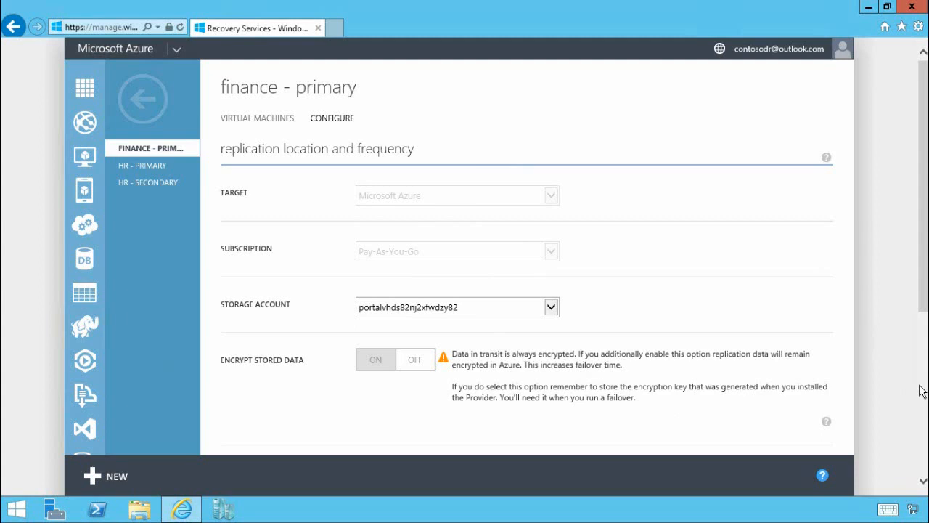
{"action": "scroll", "scroll_direction": "down", "scroll_amount": 3}
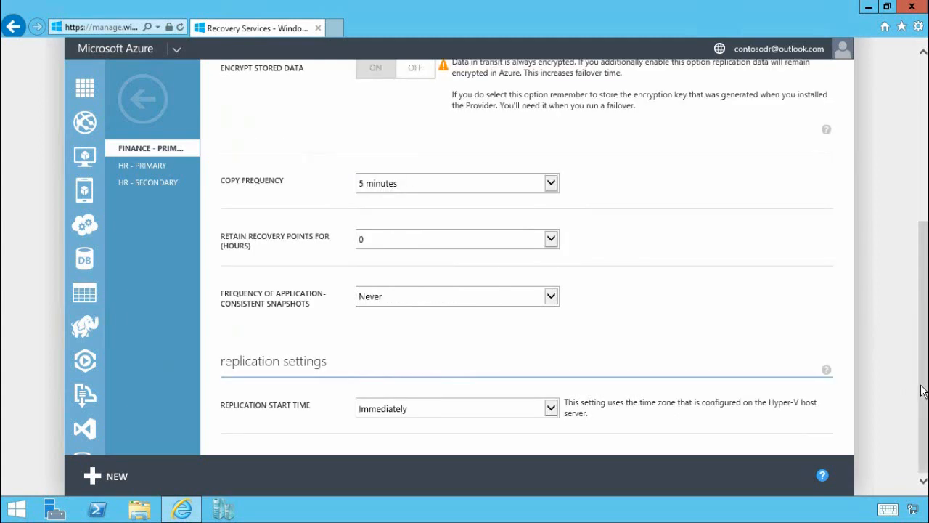
{"action": "mouse_move", "coordinate": [578, 209]}
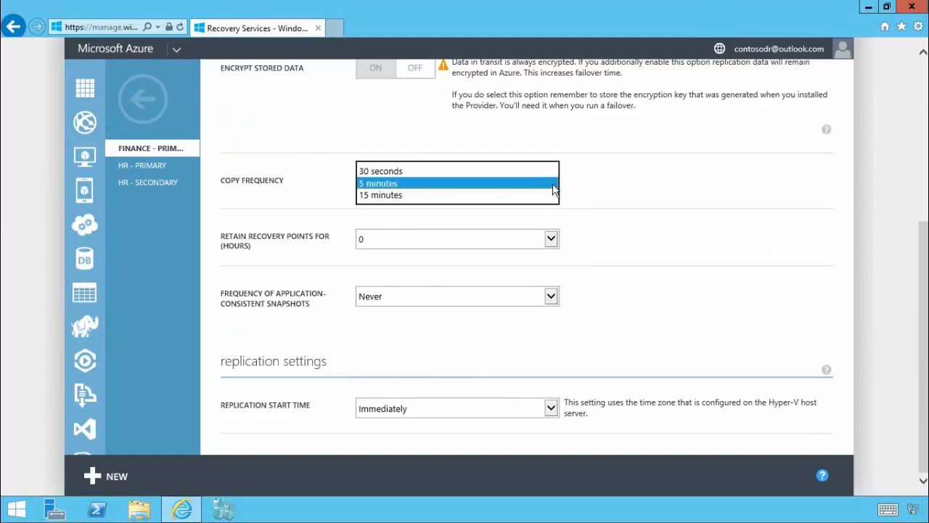
{"action": "left_click", "coordinate": [377, 183]}
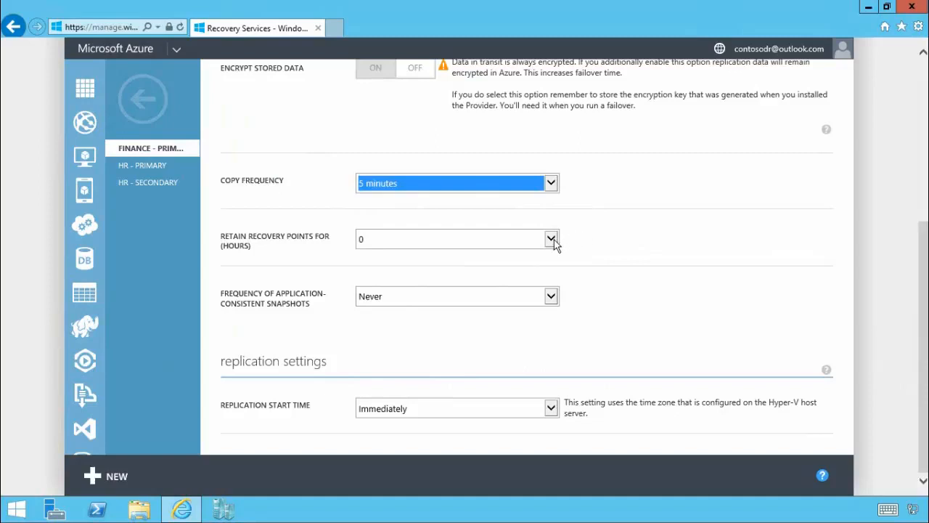
{"action": "left_click", "coordinate": [552, 238]}
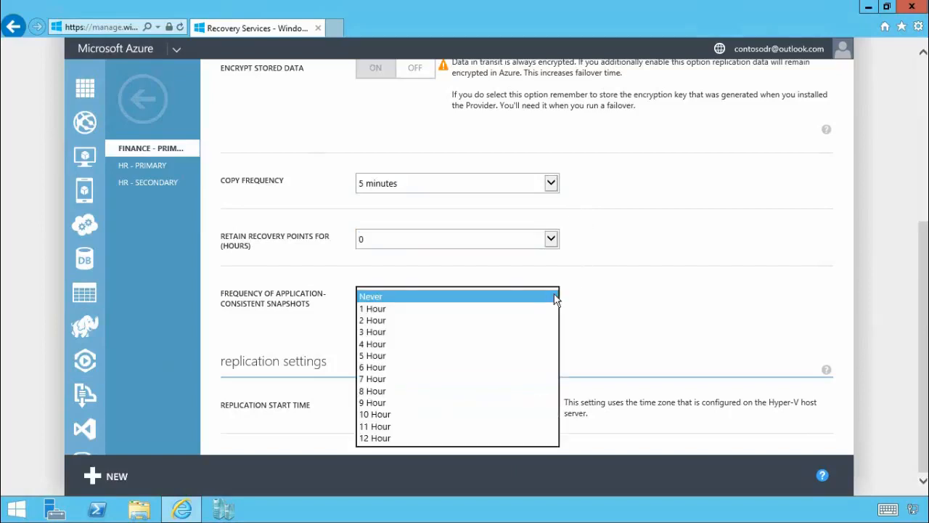
{"action": "mouse_move", "coordinate": [552, 300]}
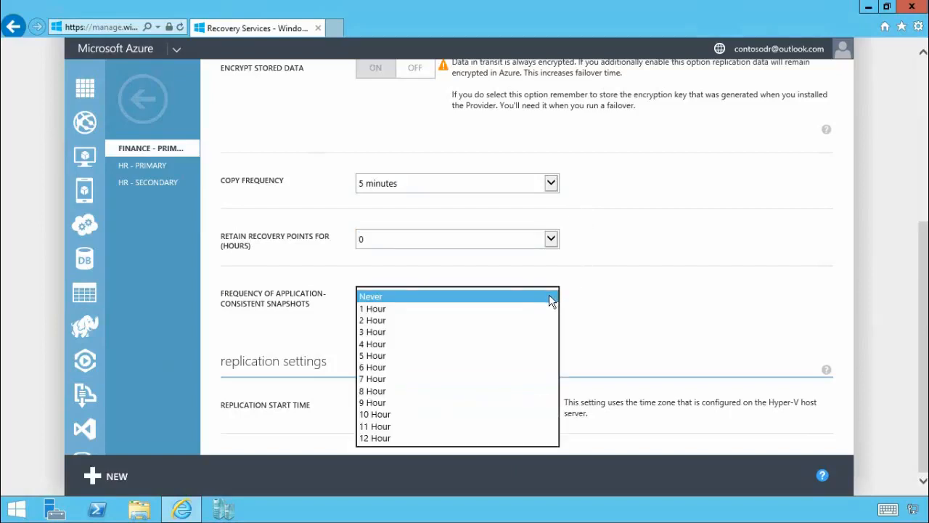
{"action": "left_click", "coordinate": [372, 296]}
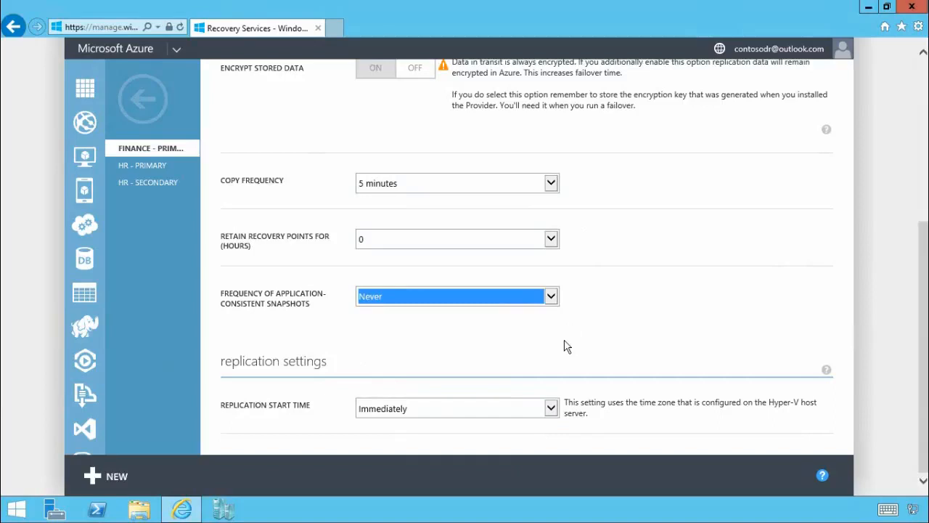
{"action": "mouse_move", "coordinate": [347, 422]}
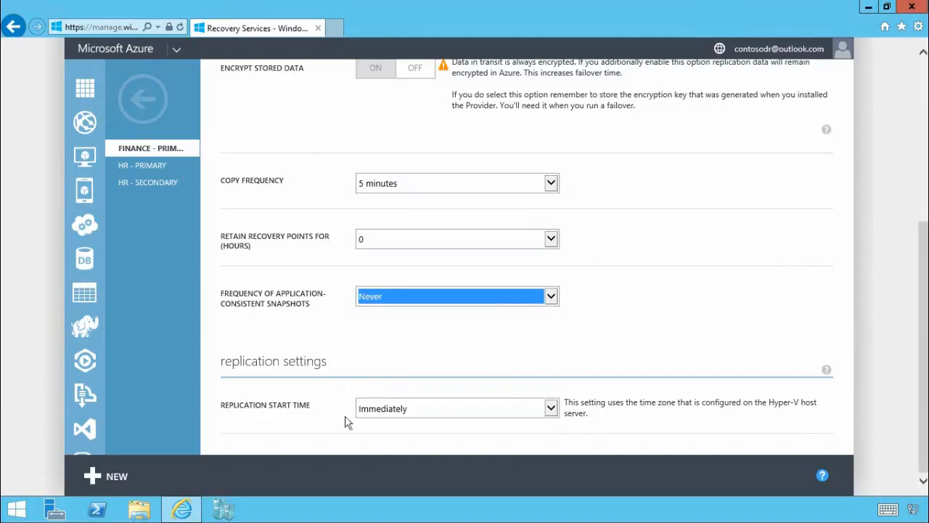
{"action": "mouse_move", "coordinate": [358, 375]}
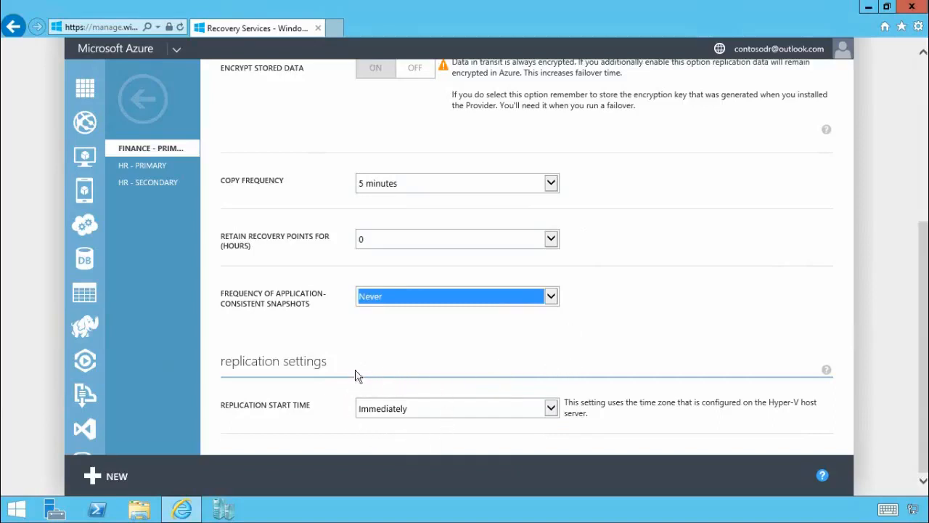
{"action": "mouse_move", "coordinate": [355, 341]}
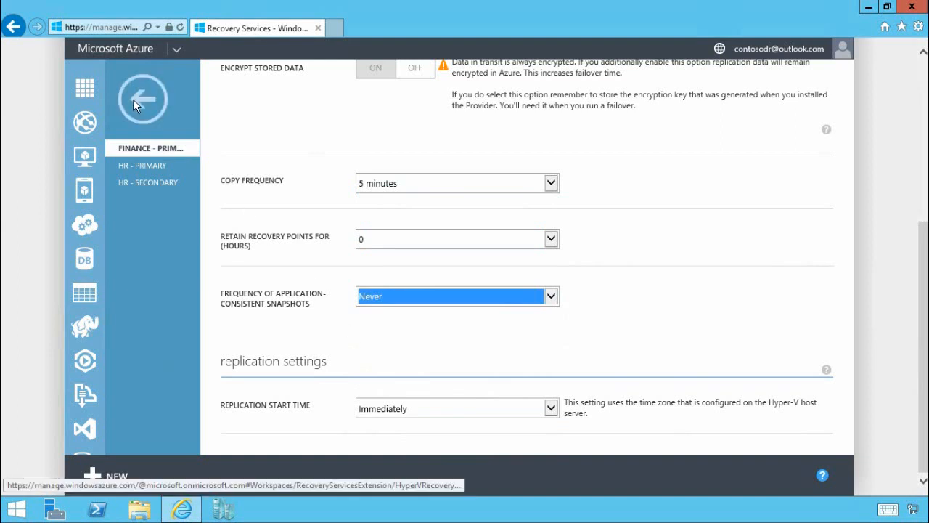
Go back to contoso-corp's protected items list.
{"action": "left_click", "coordinate": [142, 99]}
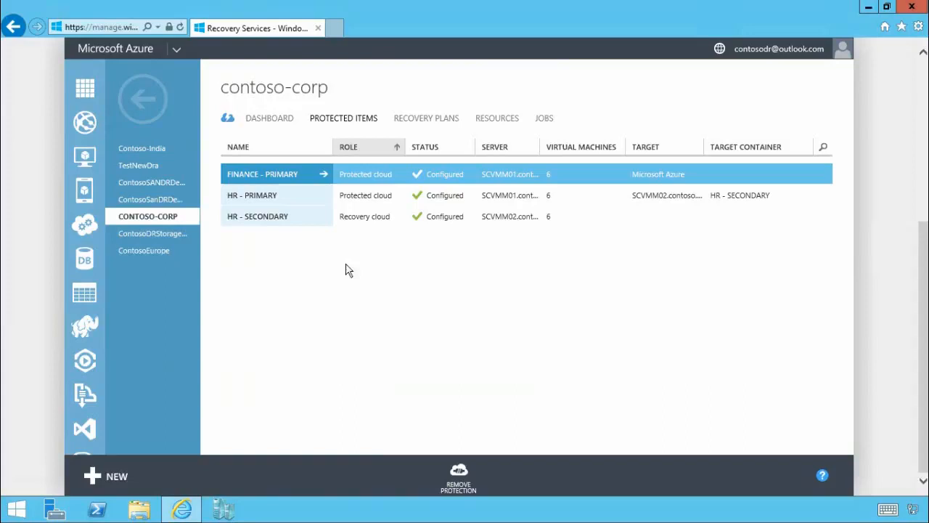
{"action": "mouse_move", "coordinate": [346, 276]}
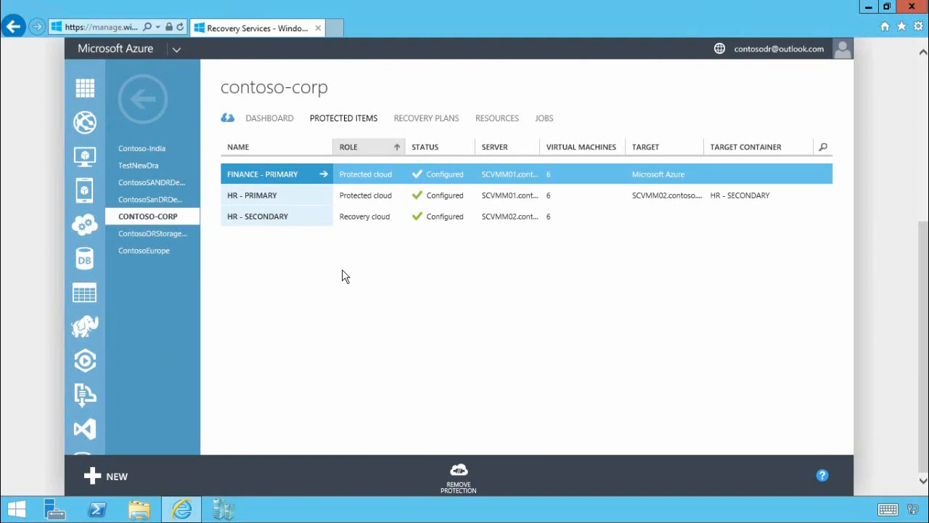
{"action": "mouse_move", "coordinate": [491, 128]}
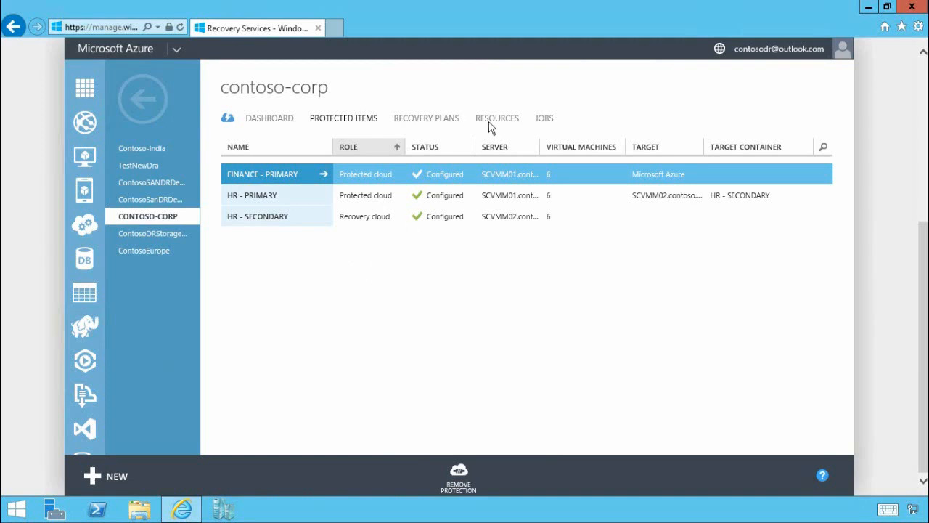
Show network mappings with source SCVMM01.contoso.lab and target Microsoft Azure.
{"action": "left_click", "coordinate": [497, 117]}
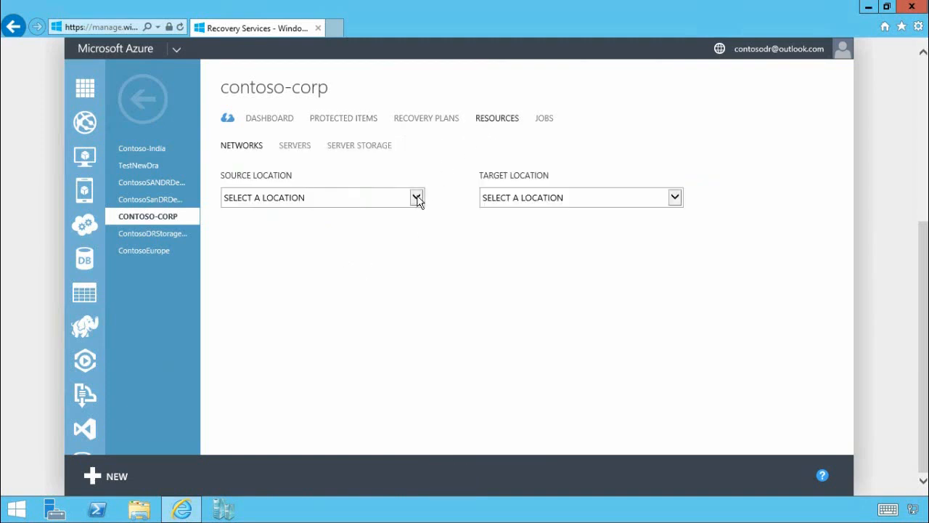
{"action": "left_click", "coordinate": [417, 198]}
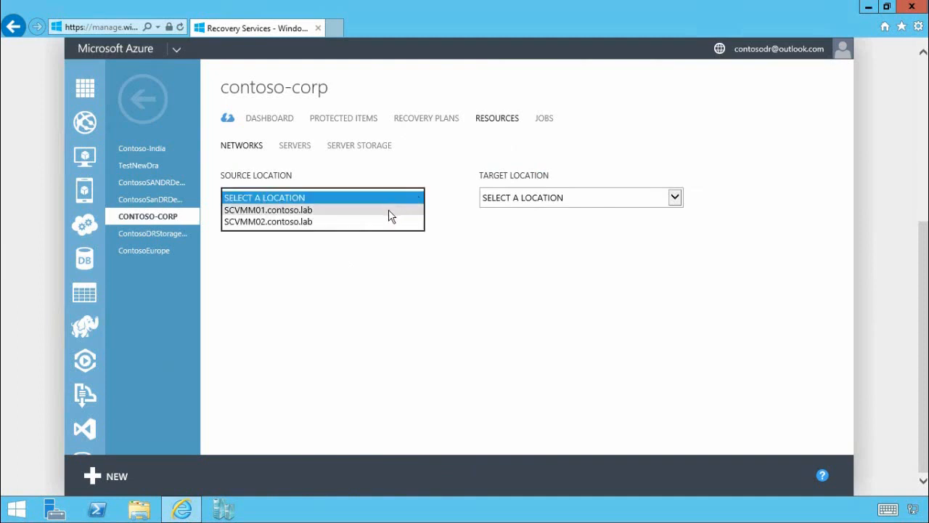
{"action": "left_click", "coordinate": [274, 209]}
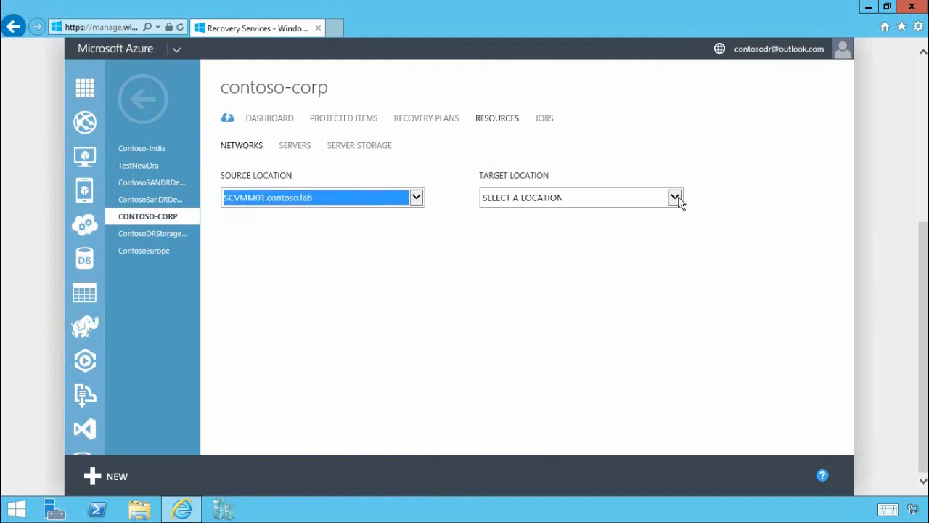
{"action": "left_click", "coordinate": [674, 197]}
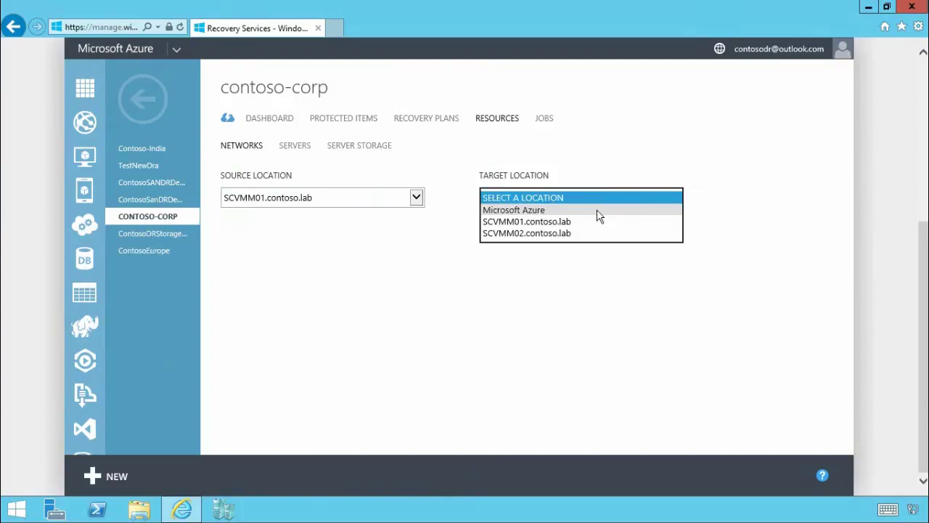
{"action": "left_click", "coordinate": [514, 209]}
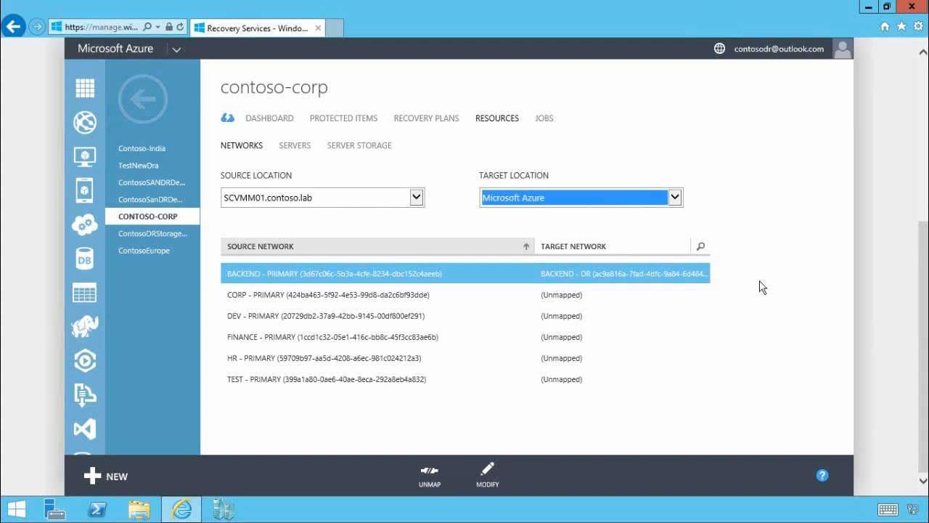
{"action": "mouse_move", "coordinate": [557, 285]}
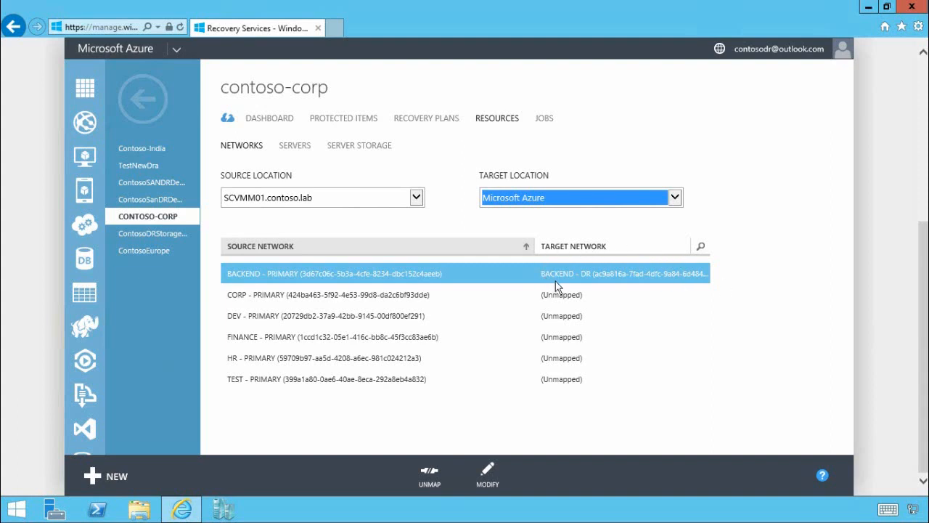
{"action": "mouse_move", "coordinate": [748, 330]}
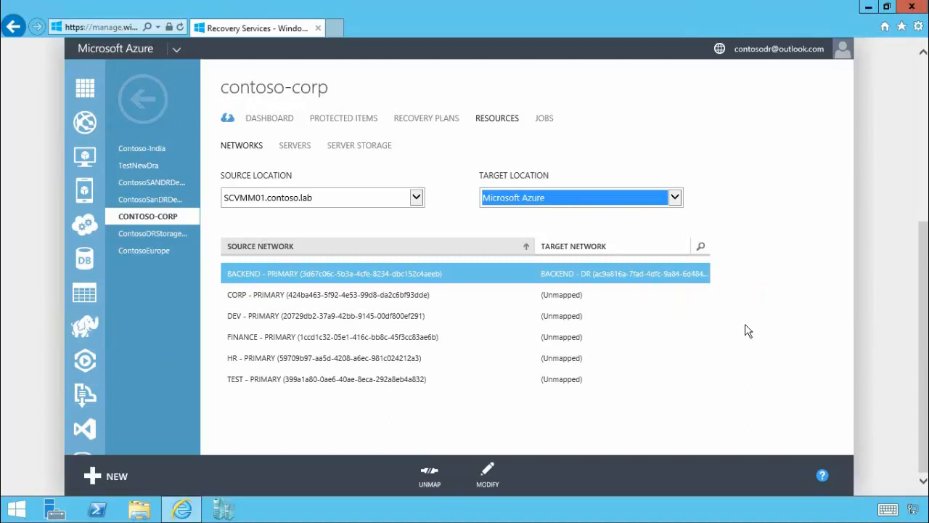
{"action": "mouse_move", "coordinate": [725, 363]}
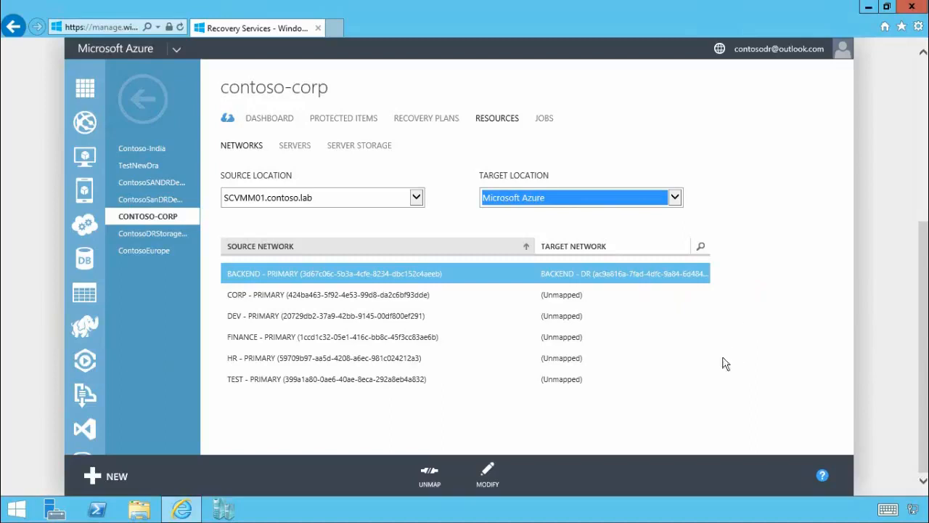
{"action": "mouse_move", "coordinate": [445, 414]}
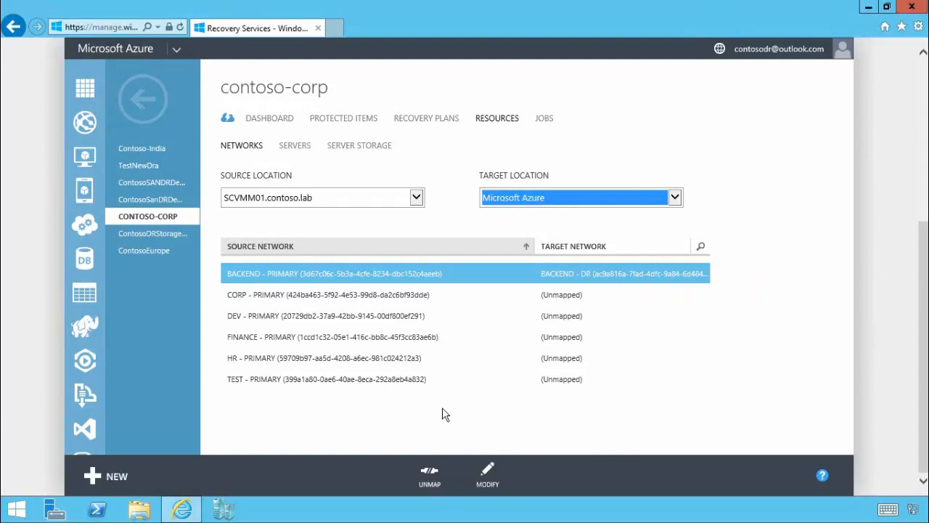
{"action": "mouse_move", "coordinate": [441, 413]}
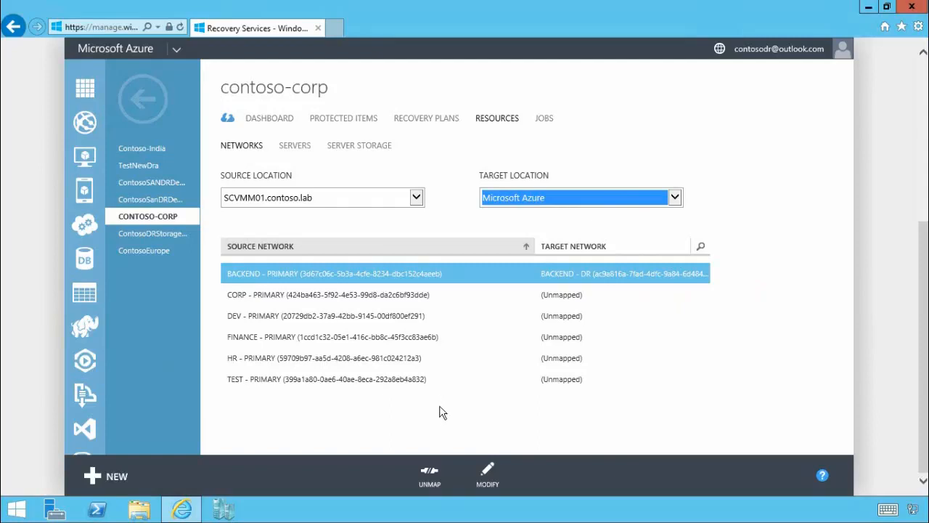
{"action": "mouse_move", "coordinate": [340, 342]}
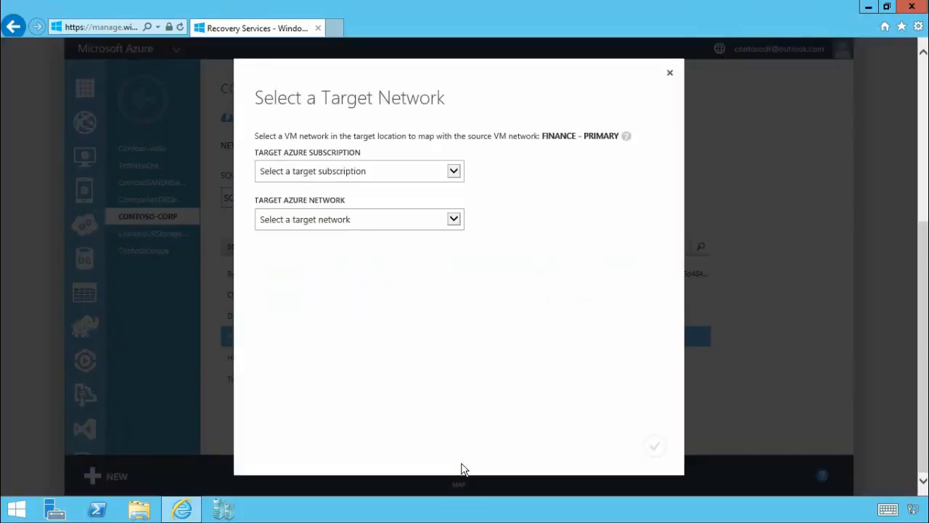
{"action": "mouse_move", "coordinate": [454, 177]}
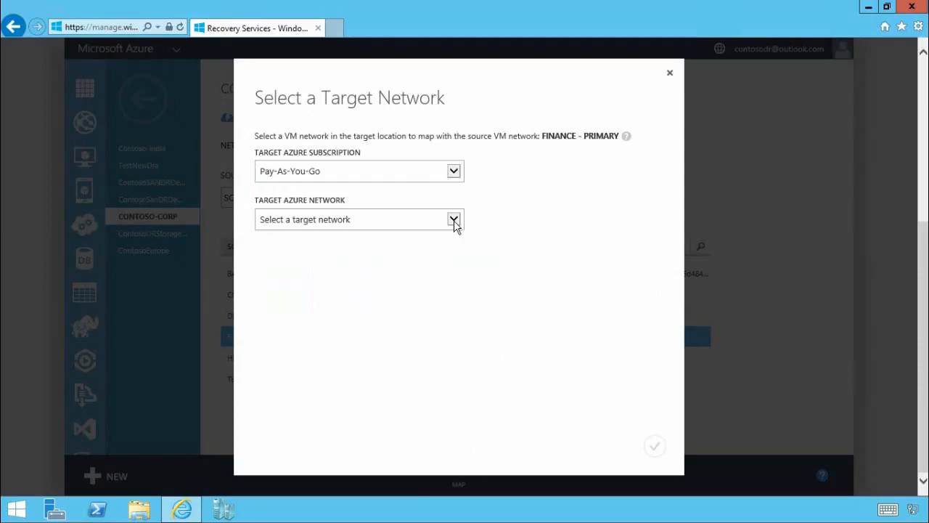
Choose FINANCE - DR as the target network and confirm the mapping.
{"action": "left_click", "coordinate": [453, 219]}
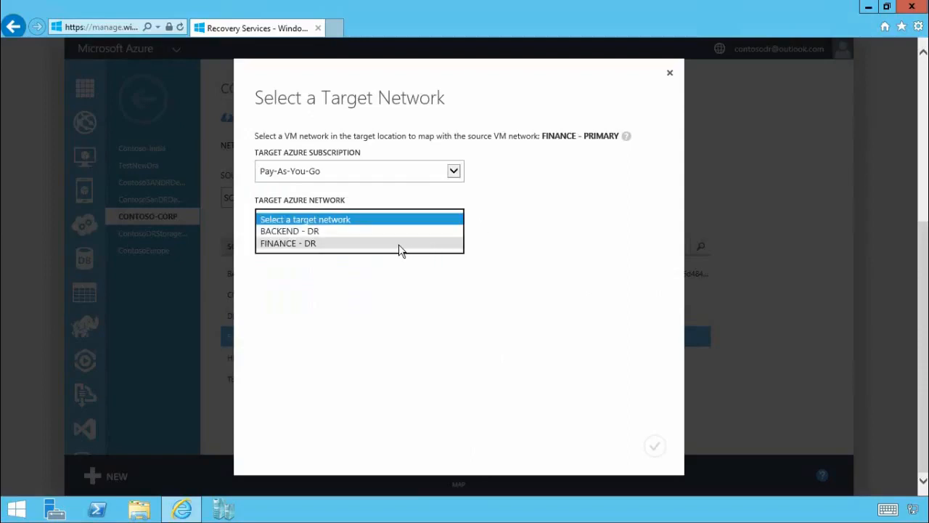
{"action": "left_click", "coordinate": [287, 244]}
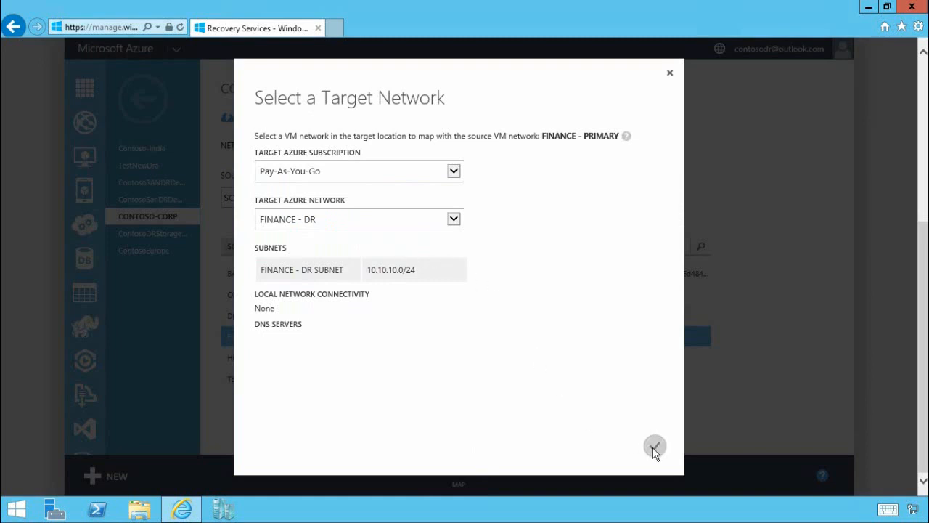
{"action": "left_click", "coordinate": [654, 445]}
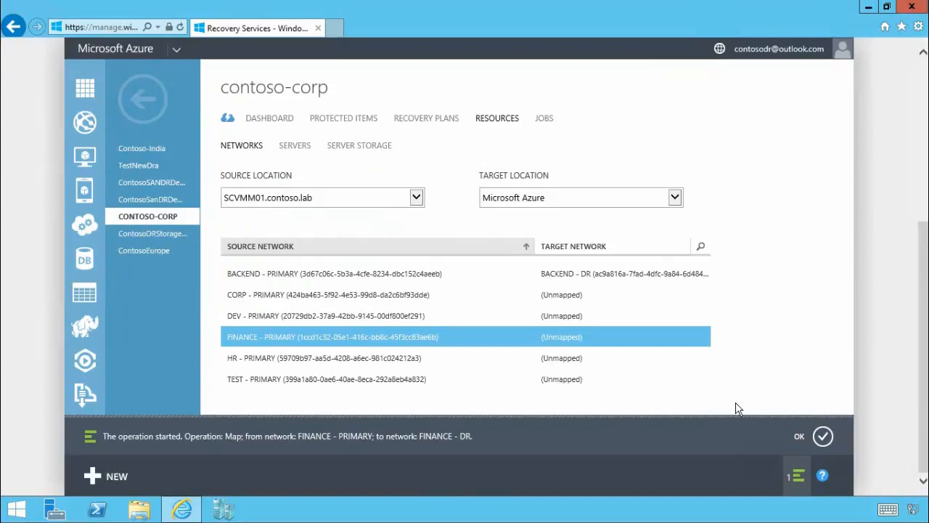
{"action": "mouse_move", "coordinate": [824, 440]}
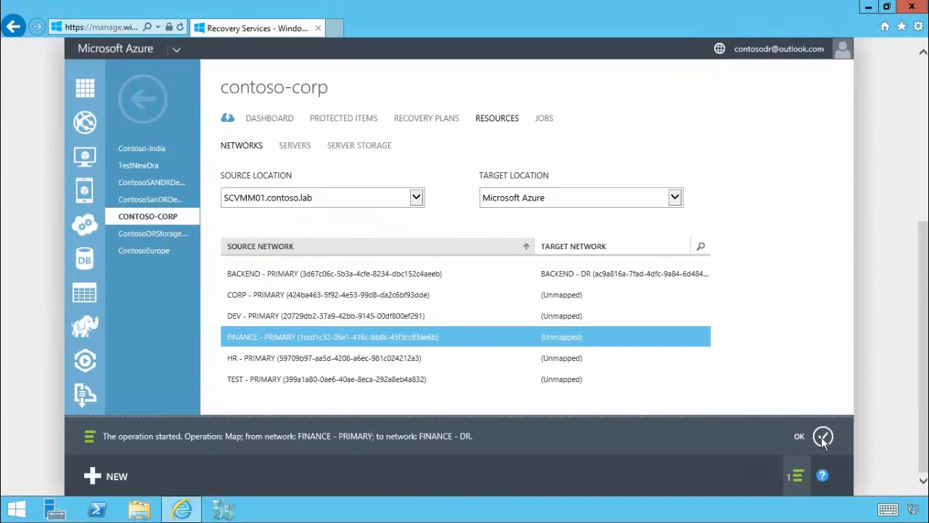
Dismiss the mapping operation notice.
{"action": "left_click", "coordinate": [799, 435]}
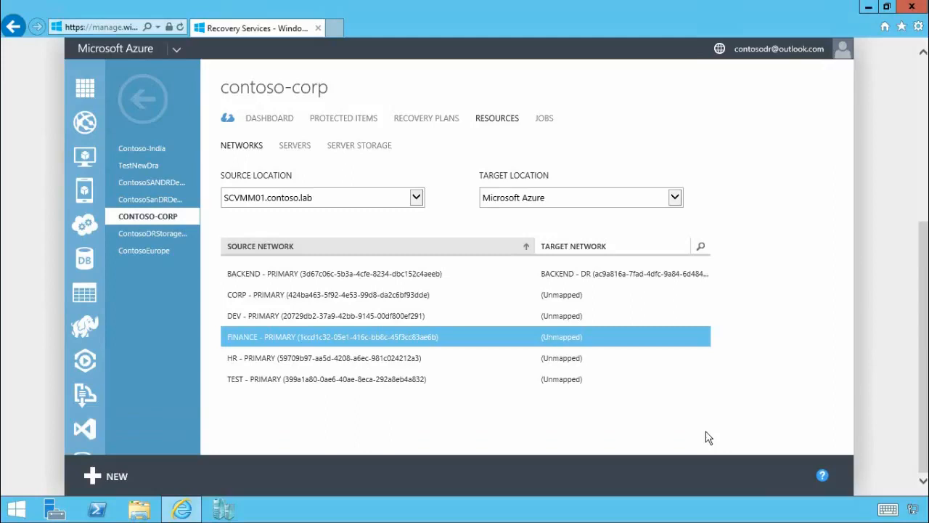
{"action": "mouse_move", "coordinate": [713, 437]}
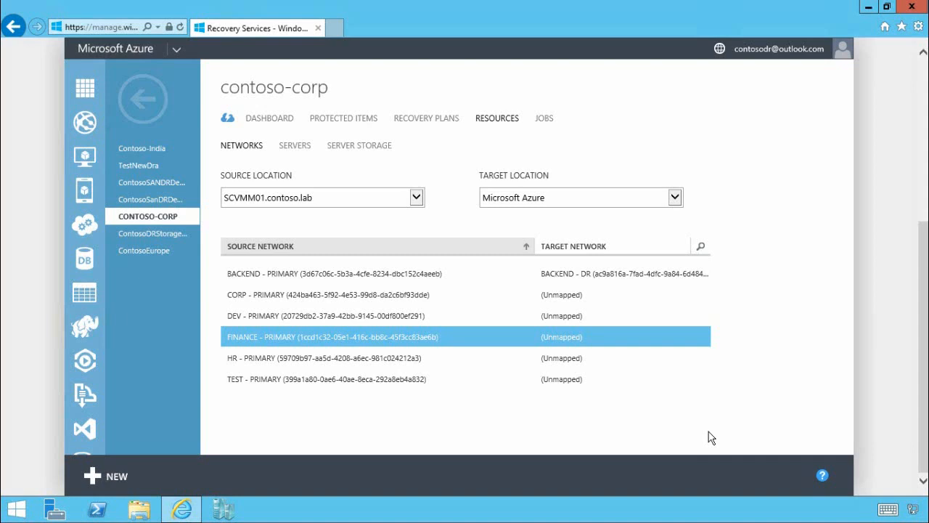
{"action": "mouse_move", "coordinate": [708, 437]}
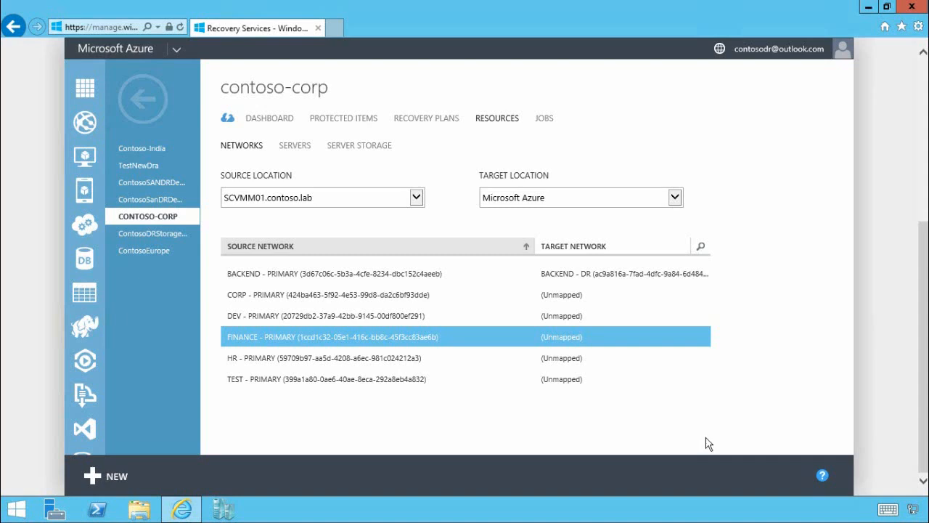
{"action": "mouse_move", "coordinate": [601, 148]}
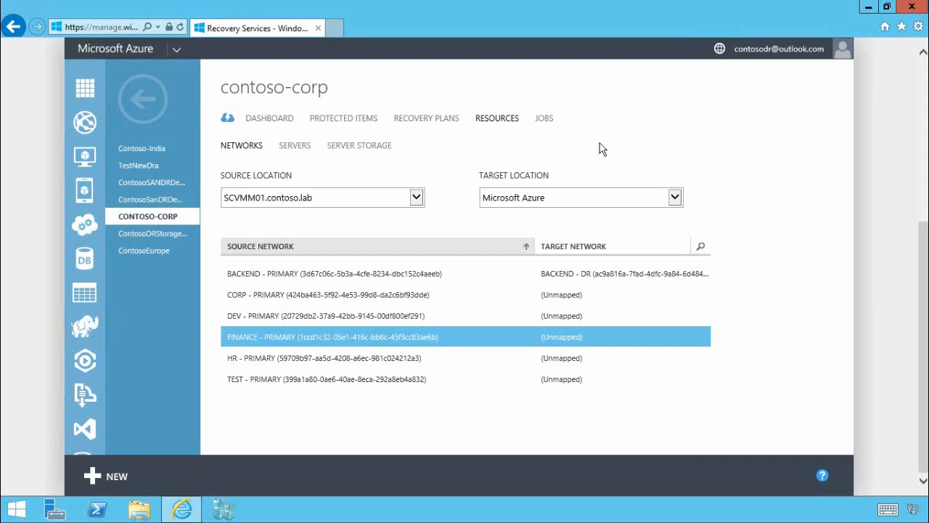
{"action": "mouse_move", "coordinate": [430, 128]}
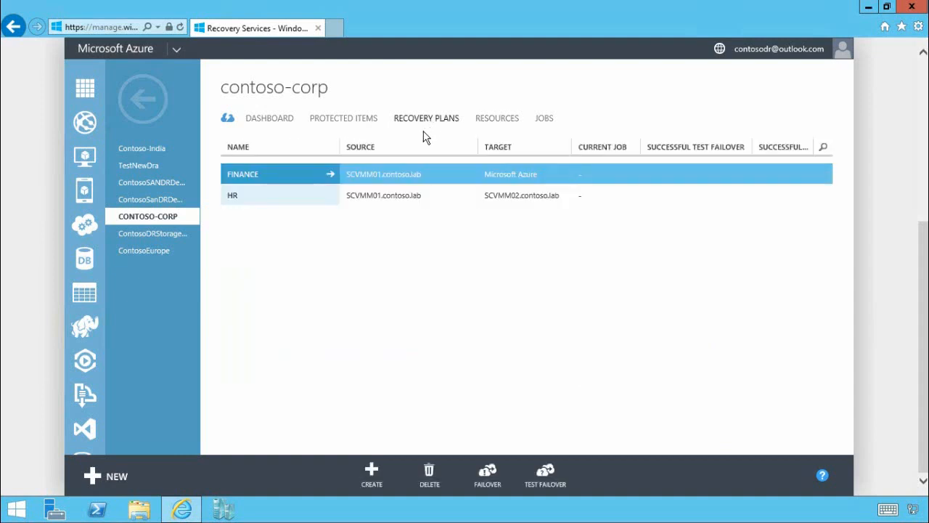
{"action": "mouse_move", "coordinate": [410, 138]}
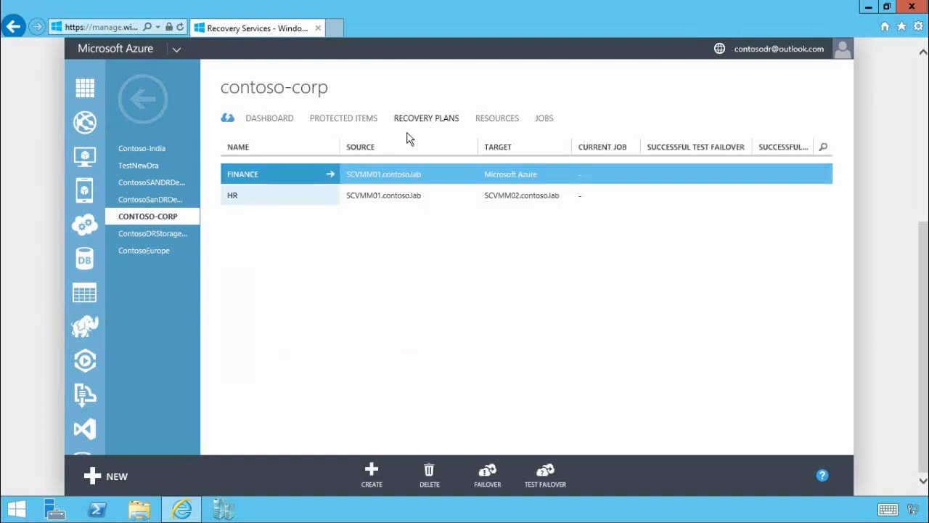
{"action": "mouse_move", "coordinate": [297, 177]}
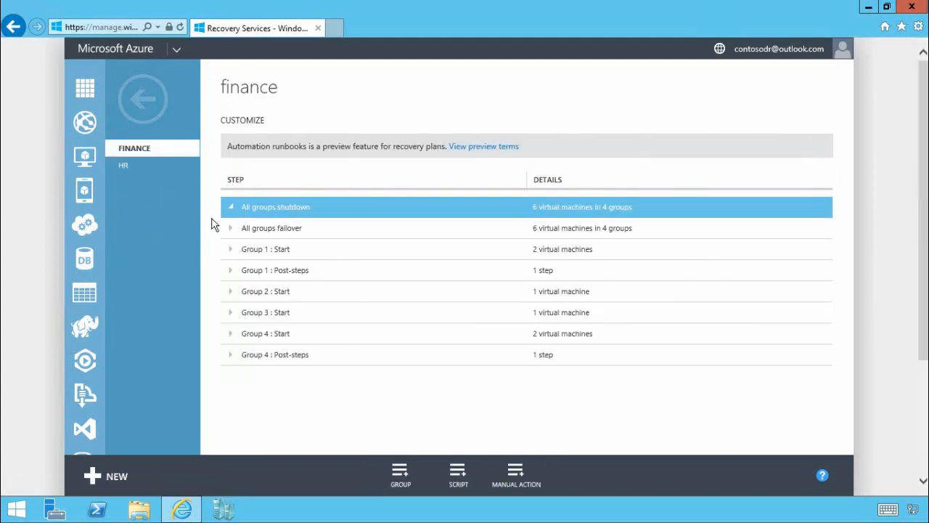
{"action": "mouse_move", "coordinate": [210, 245]}
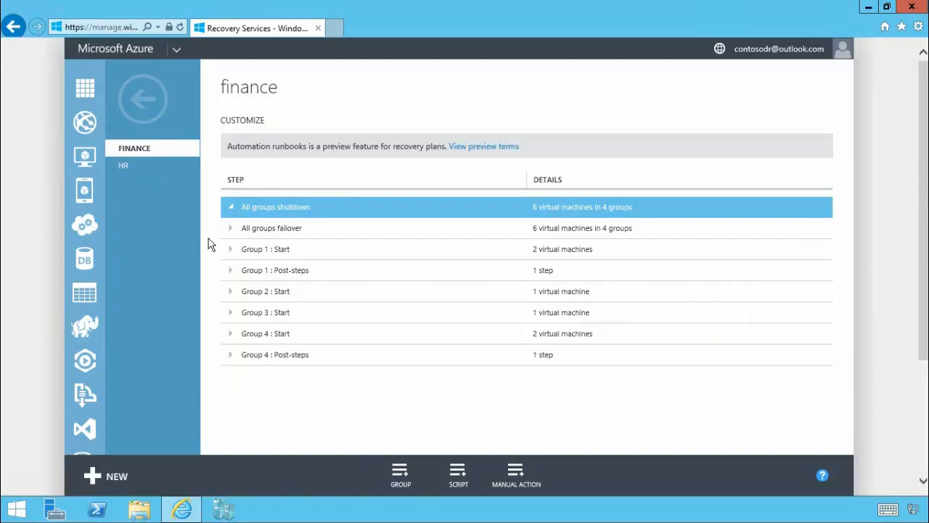
{"action": "mouse_move", "coordinate": [208, 246]}
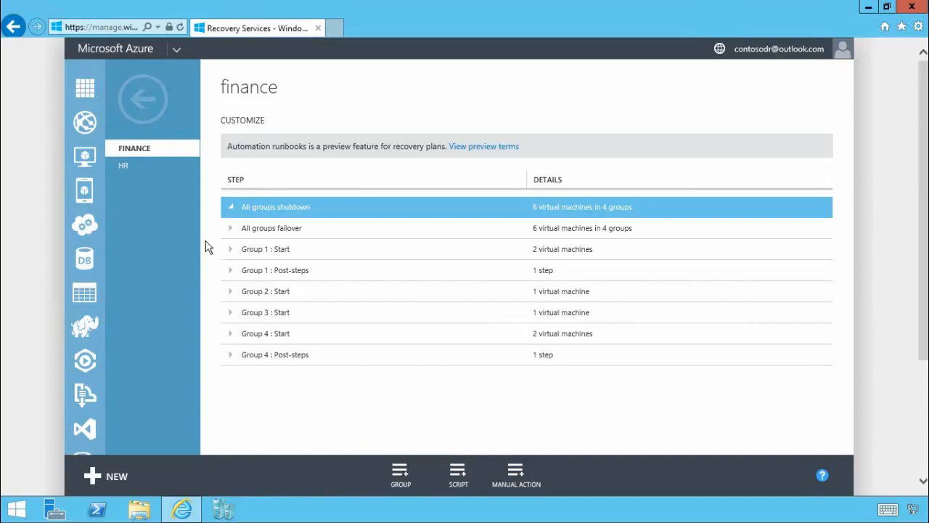
Expand Group 1: Start and Group 1: Post-steps to show the Check SQL Server script.
{"action": "left_click", "coordinate": [231, 250]}
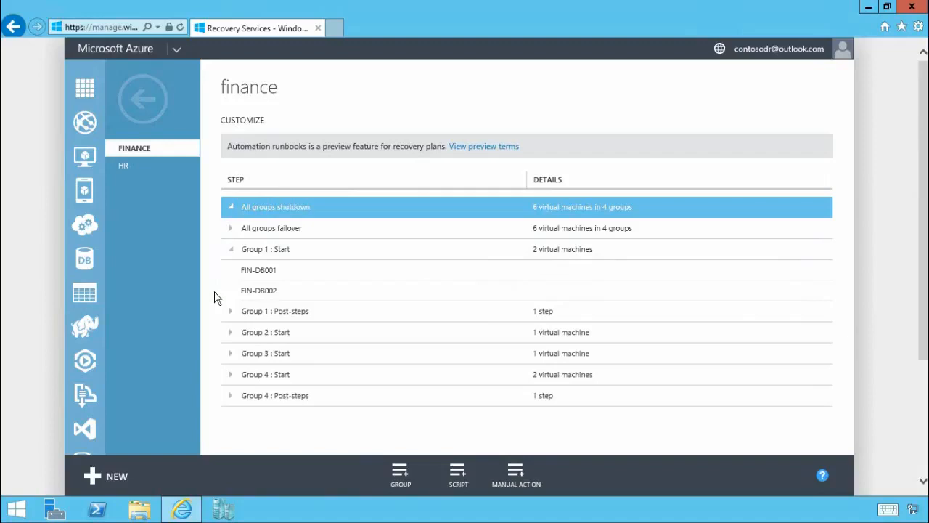
{"action": "mouse_move", "coordinate": [217, 303]}
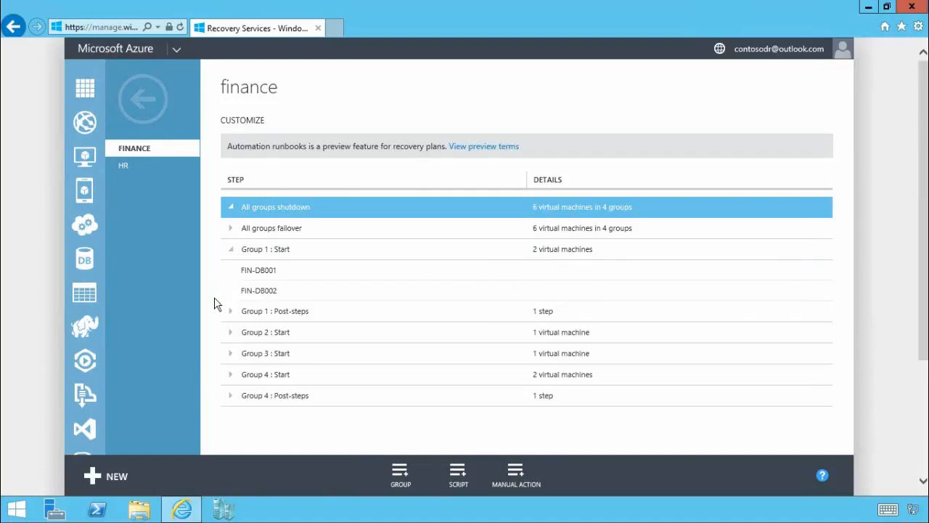
{"action": "mouse_move", "coordinate": [230, 317]}
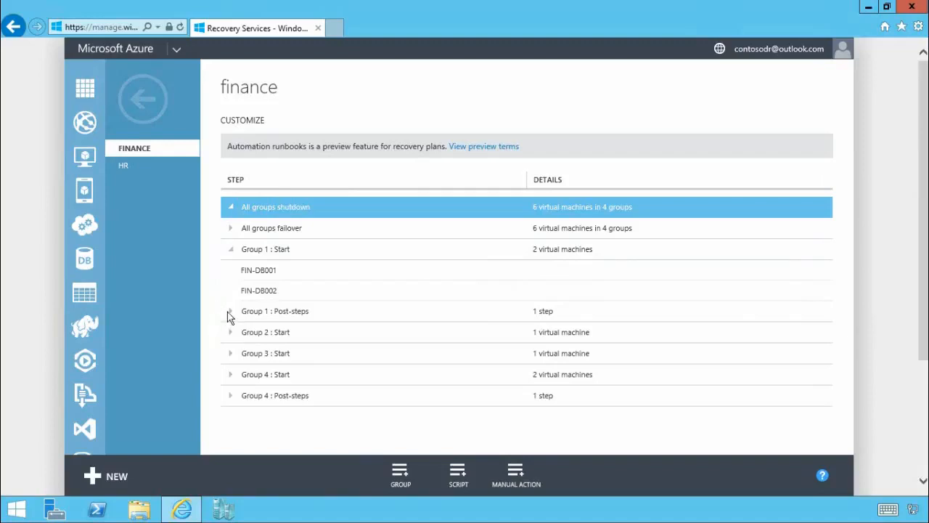
{"action": "left_click", "coordinate": [229, 311]}
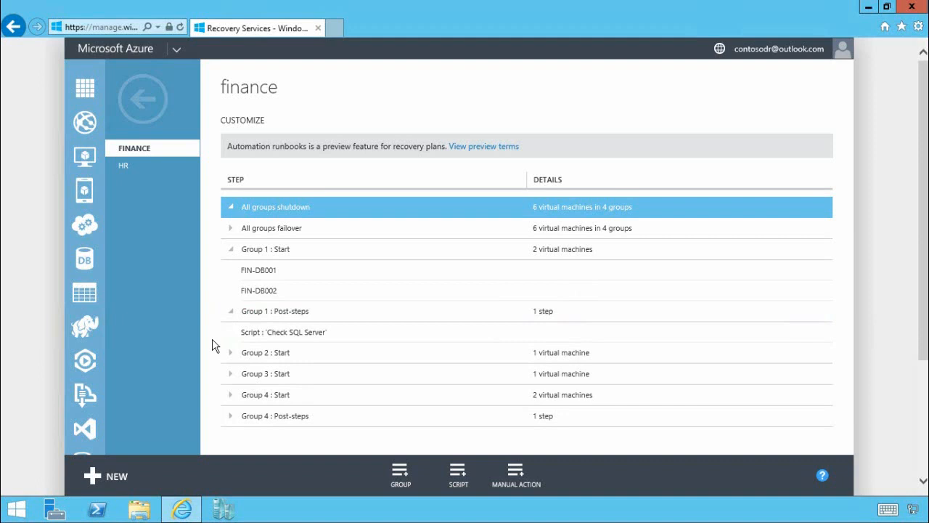
{"action": "left_click", "coordinate": [283, 331]}
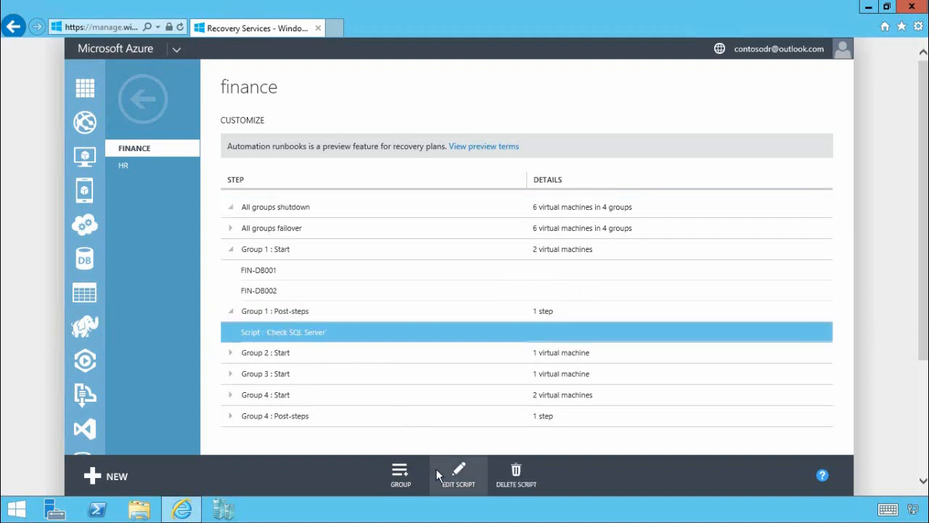
{"action": "left_click", "coordinate": [458, 471]}
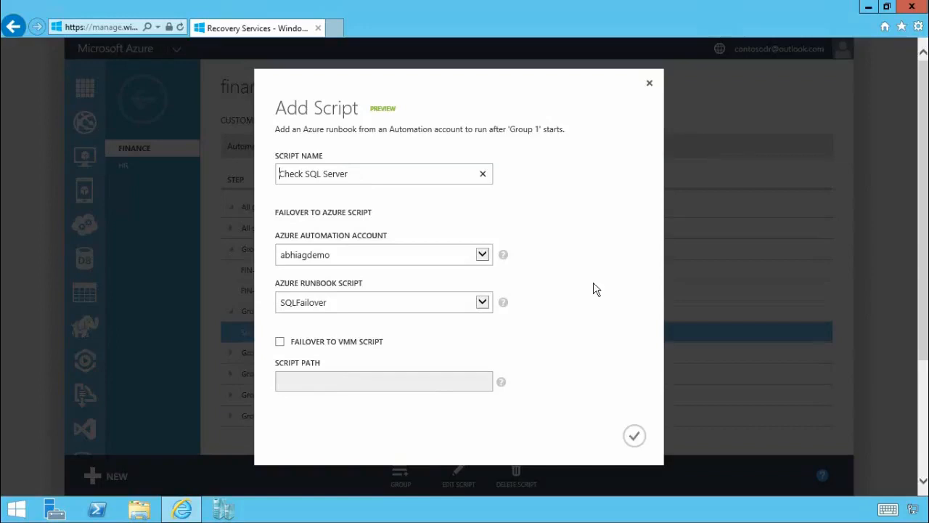
{"action": "mouse_move", "coordinate": [626, 176]}
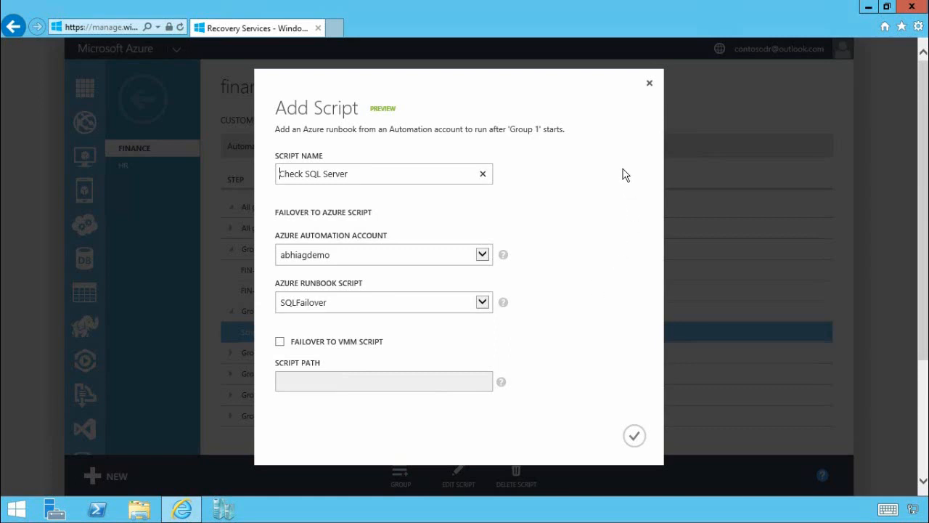
{"action": "left_click", "coordinate": [633, 436]}
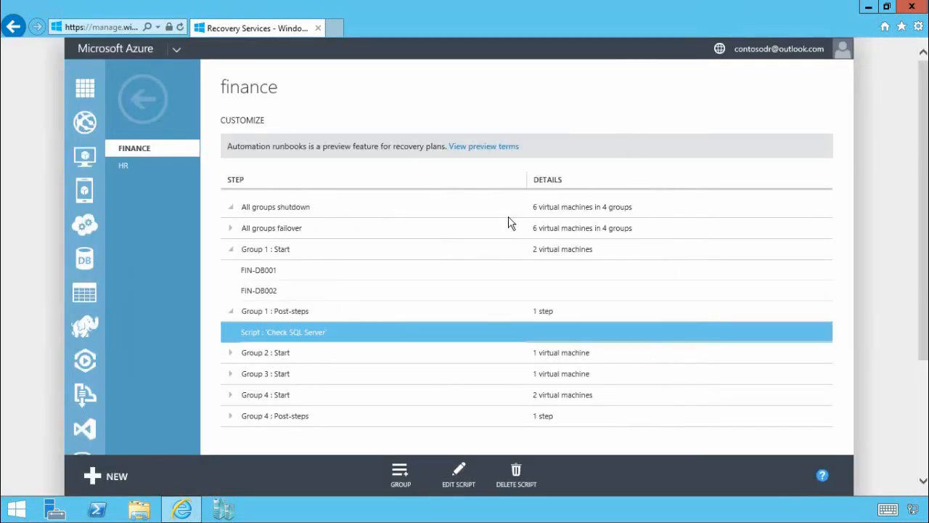
{"action": "mouse_move", "coordinate": [235, 355]}
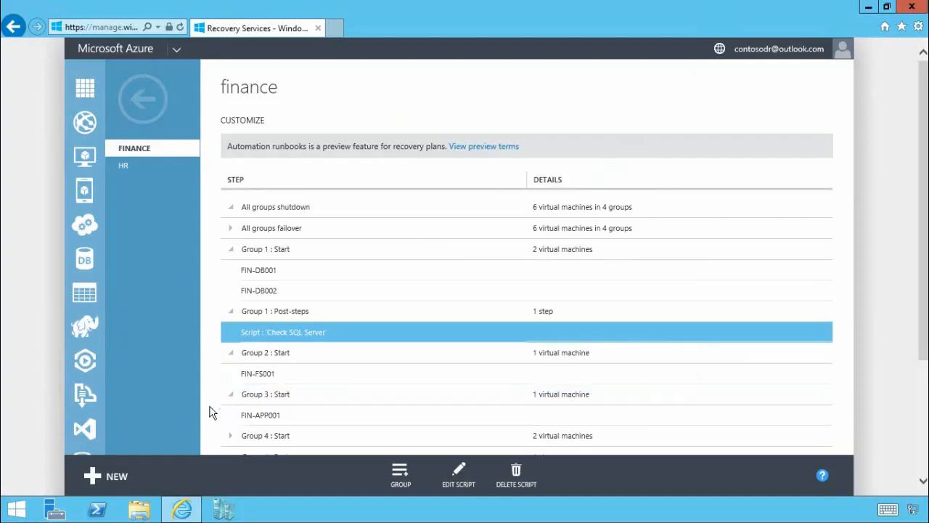
{"action": "mouse_move", "coordinate": [923, 405]}
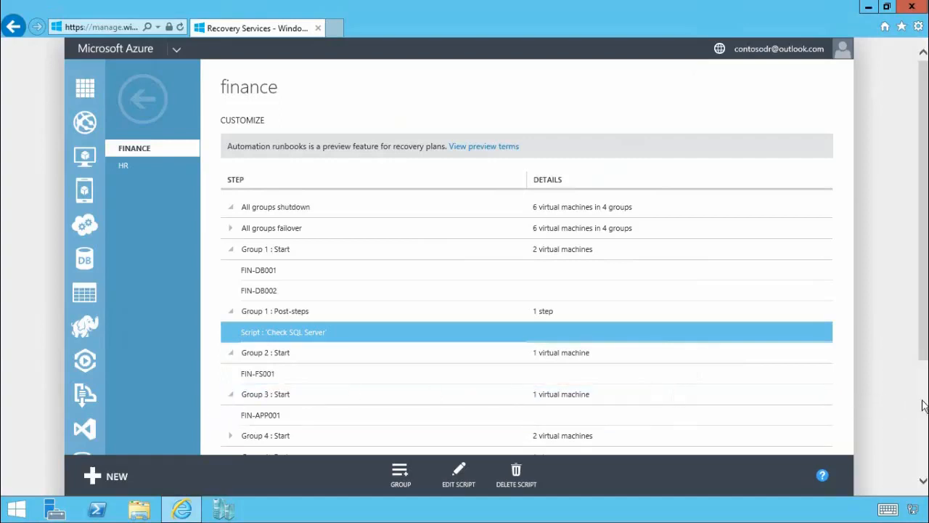
Expand Group 4 and select its new Check Web Site manual action.
{"action": "scroll", "scroll_direction": "down", "scroll_amount": 3}
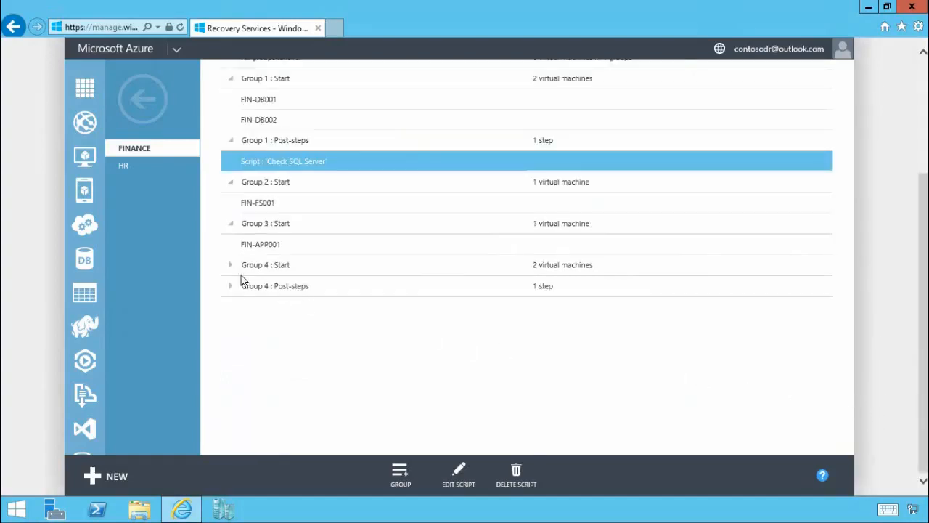
{"action": "left_click", "coordinate": [231, 265]}
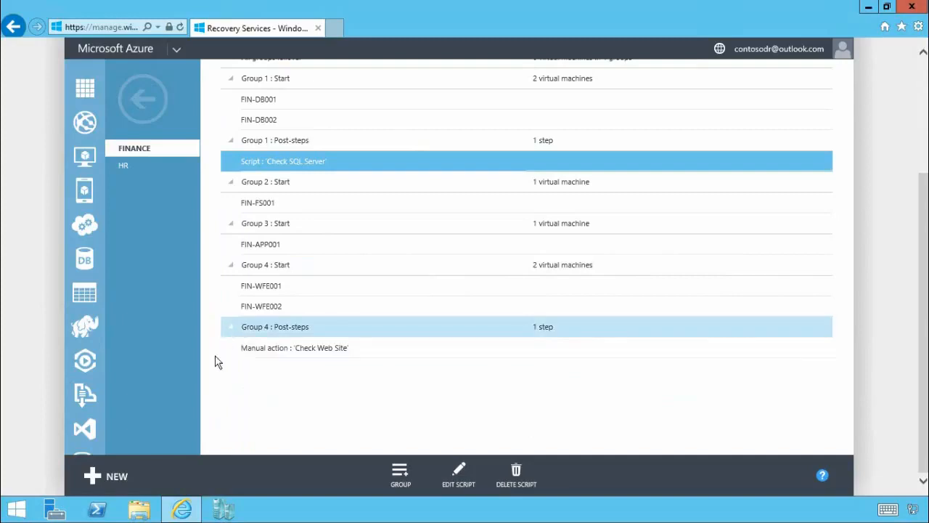
{"action": "mouse_move", "coordinate": [215, 373]}
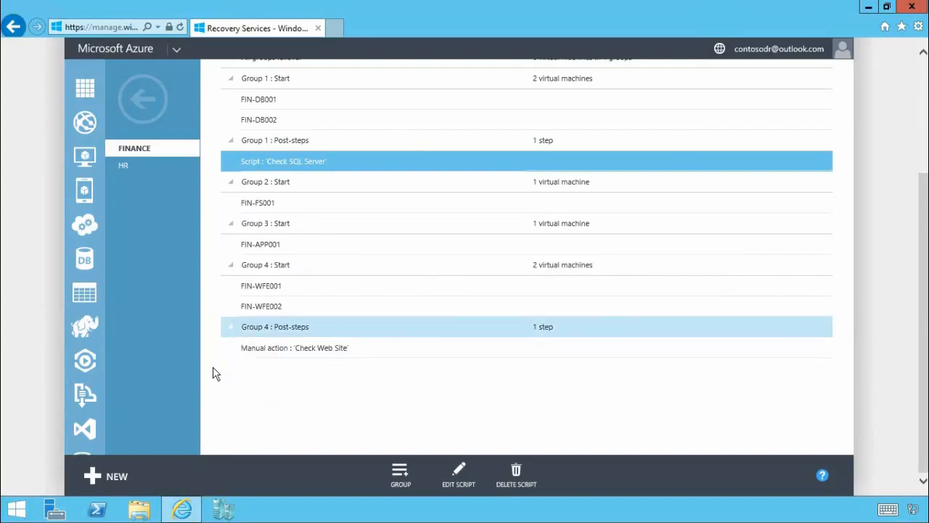
{"action": "left_click", "coordinate": [293, 349]}
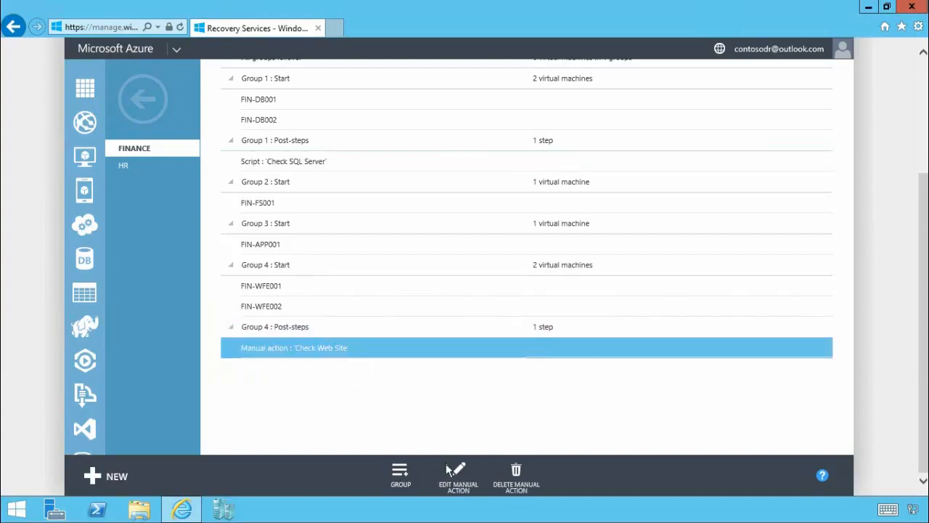
{"action": "left_click", "coordinate": [457, 477]}
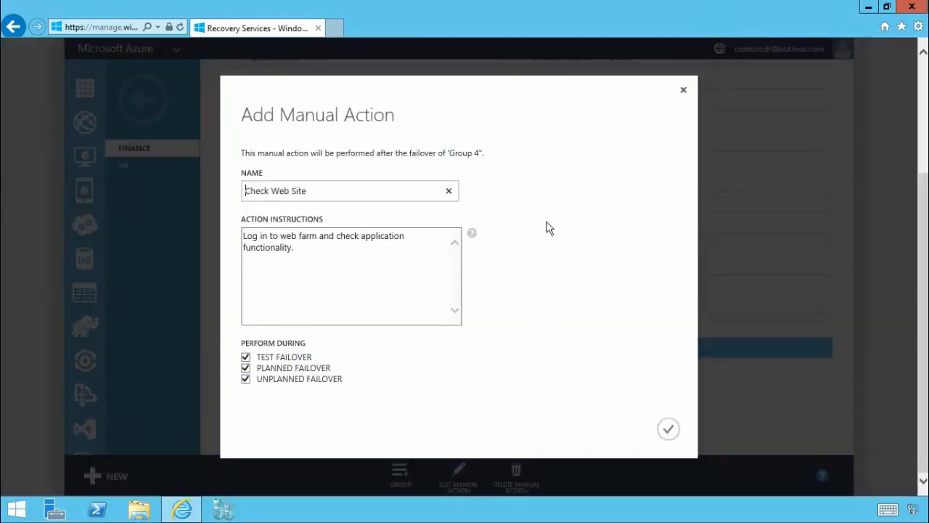
{"action": "mouse_move", "coordinate": [395, 282]}
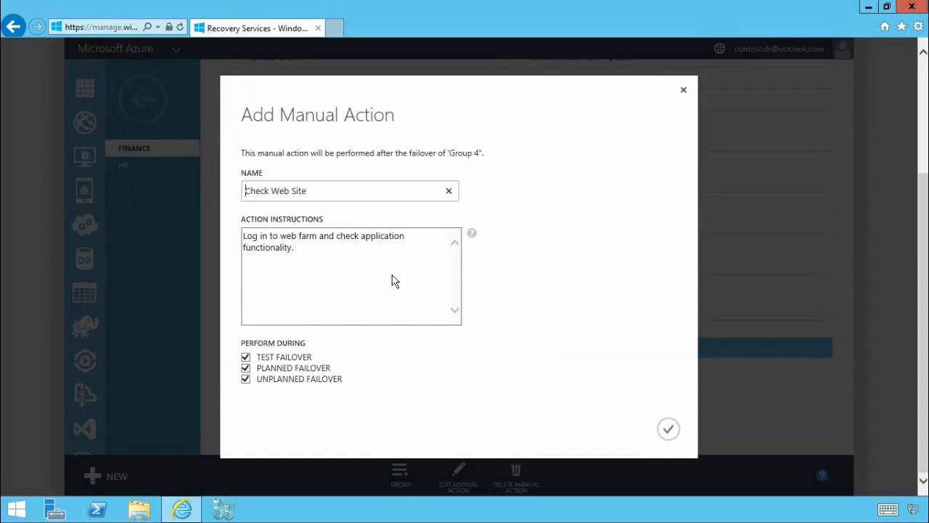
{"action": "mouse_move", "coordinate": [479, 288]}
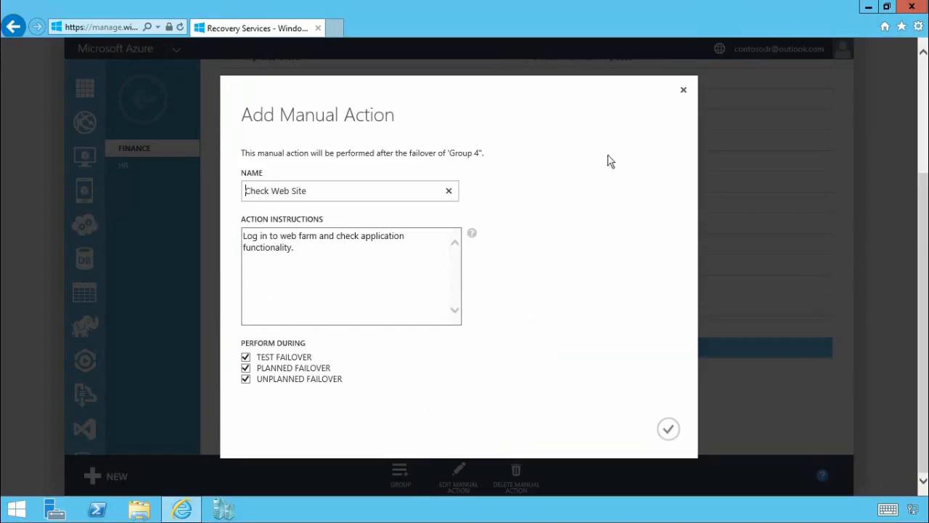
{"action": "left_click", "coordinate": [668, 429]}
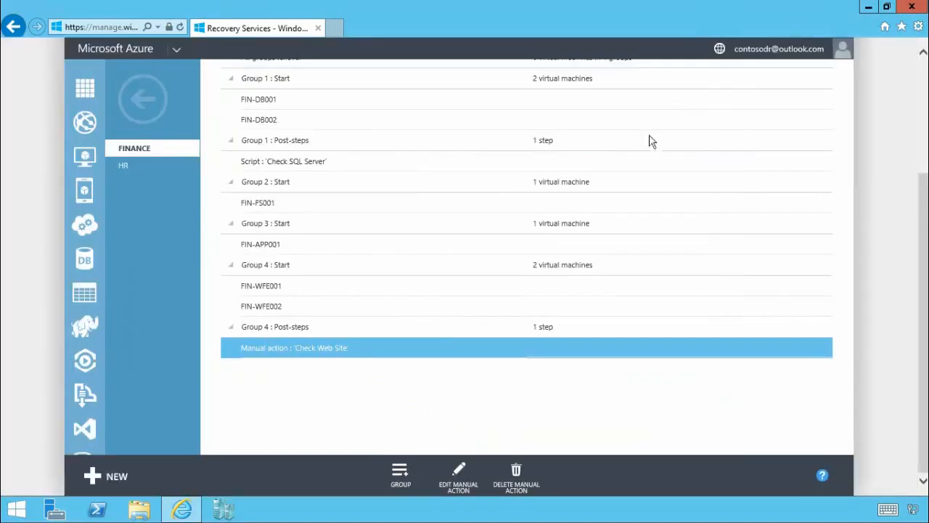
{"action": "mouse_move", "coordinate": [143, 108]}
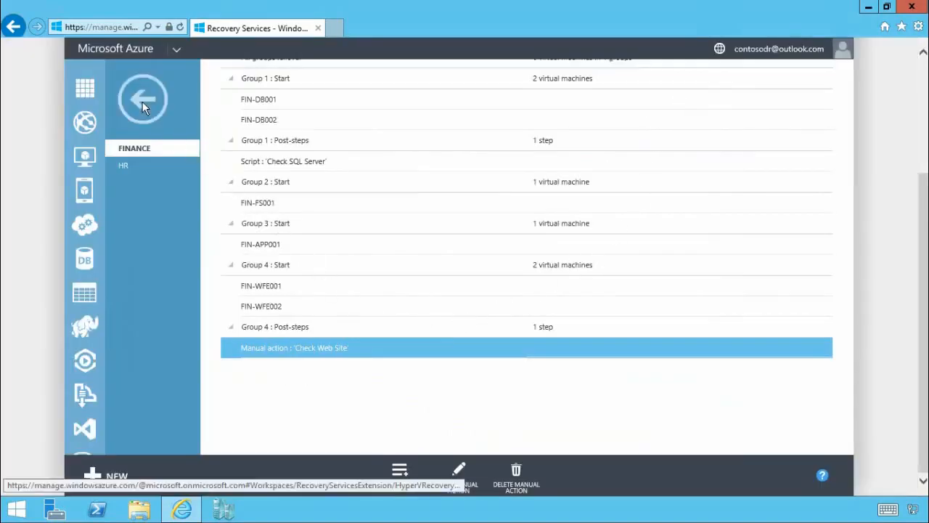
Return to recovery plans, start a test failover of FINANCE and cancel it.
{"action": "left_click", "coordinate": [142, 99]}
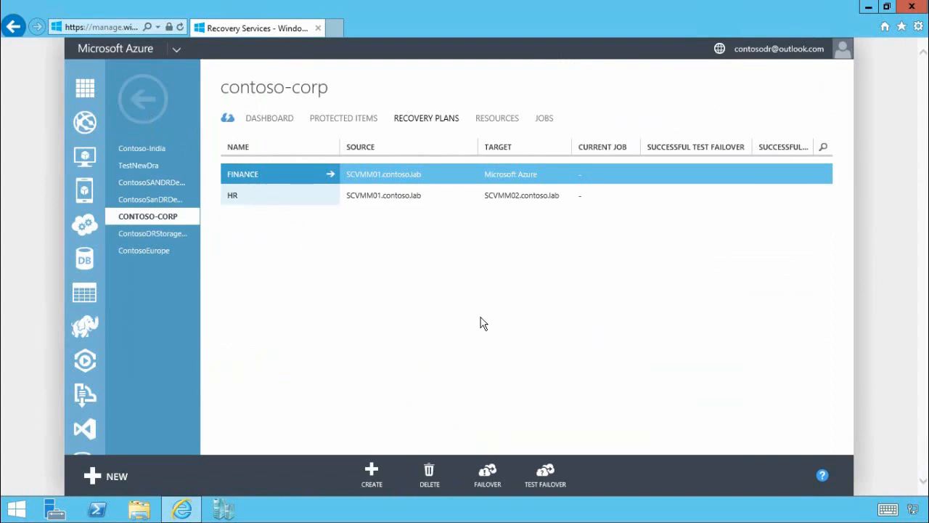
{"action": "left_click", "coordinate": [546, 473]}
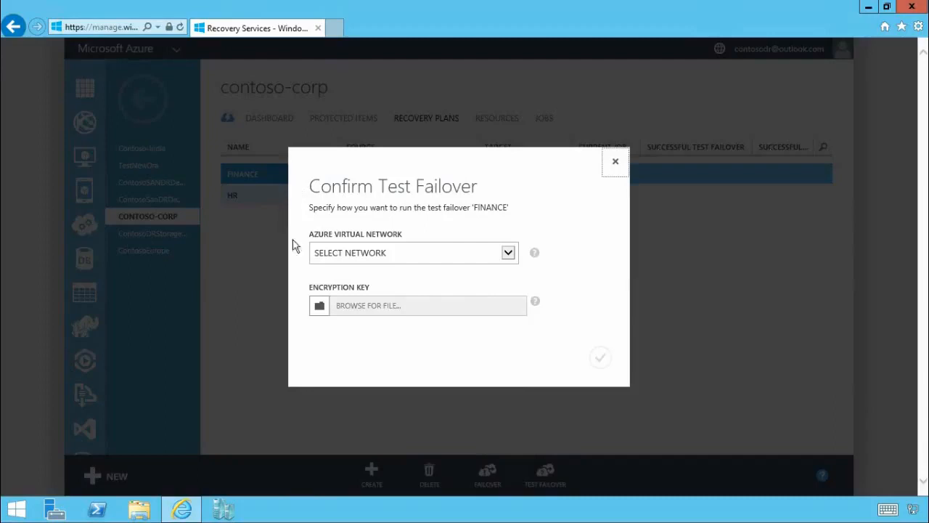
{"action": "mouse_move", "coordinate": [533, 254]}
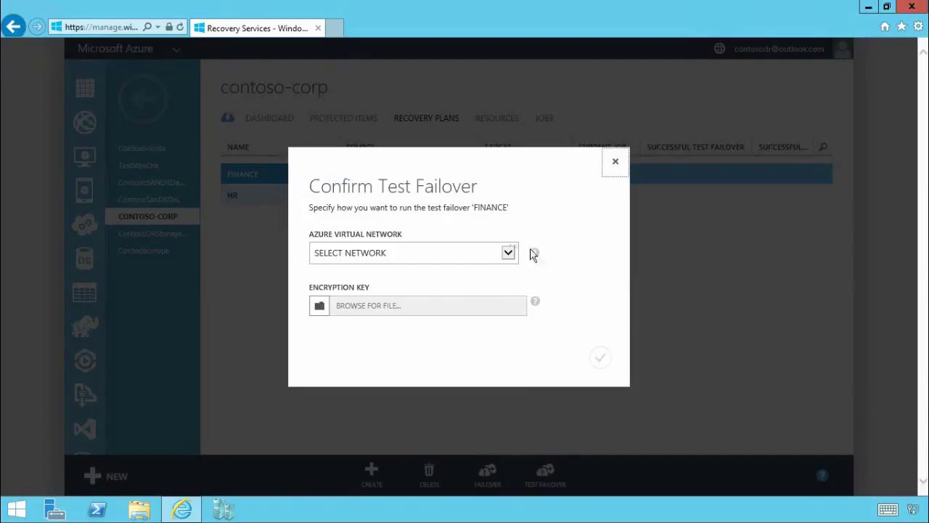
{"action": "mouse_move", "coordinate": [351, 283]}
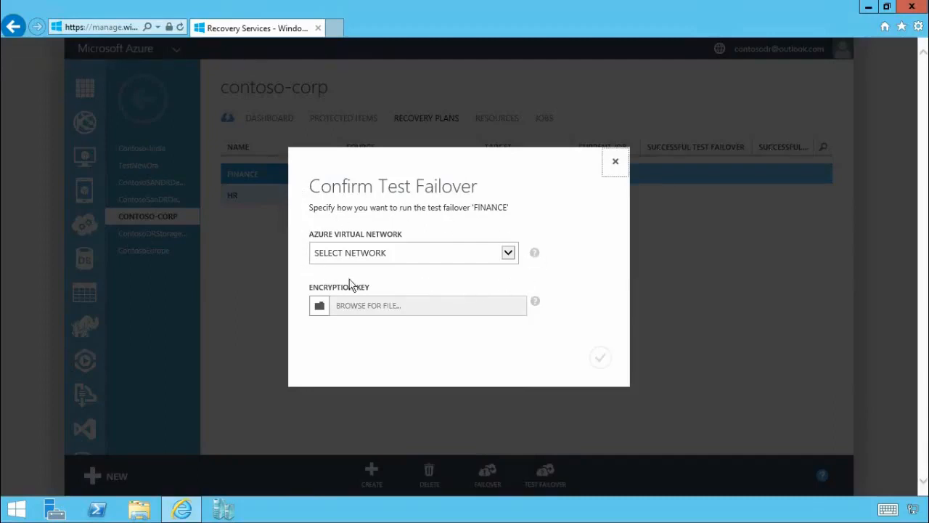
{"action": "mouse_move", "coordinate": [363, 343]}
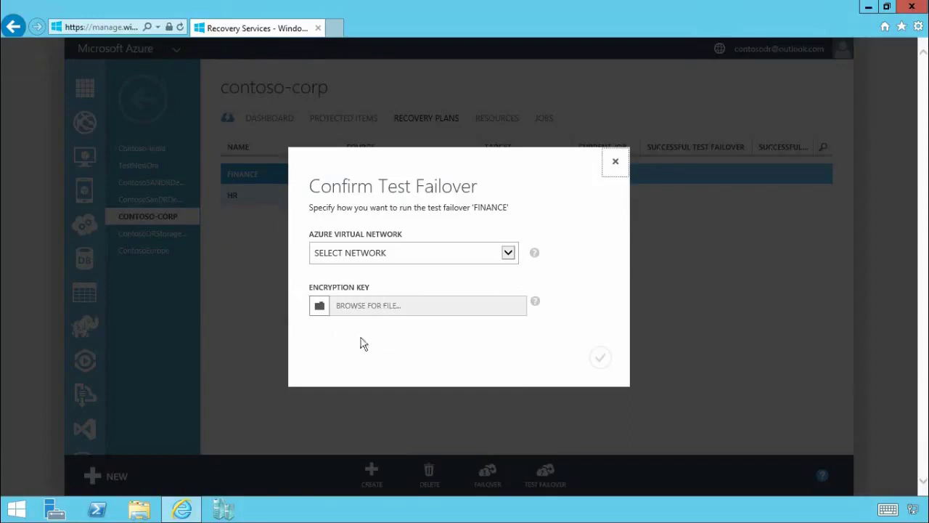
{"action": "mouse_move", "coordinate": [374, 341]}
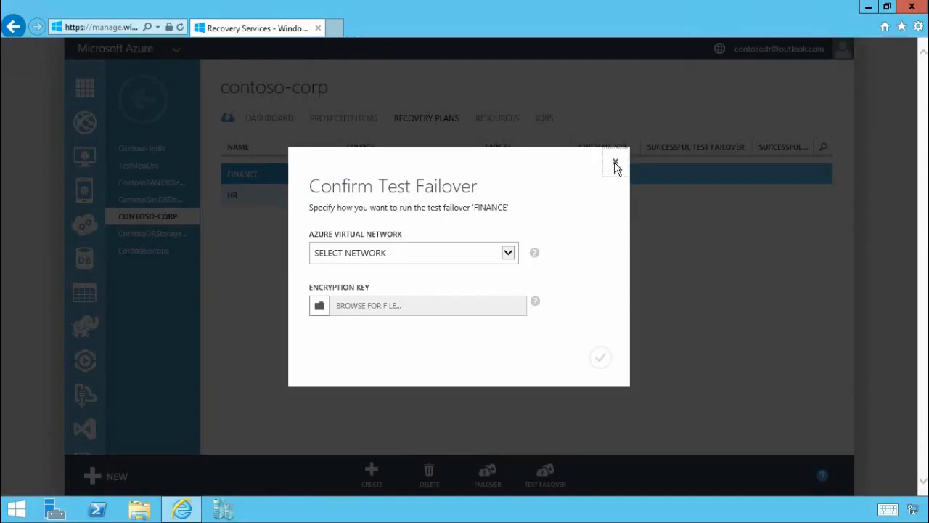
{"action": "left_click", "coordinate": [615, 165]}
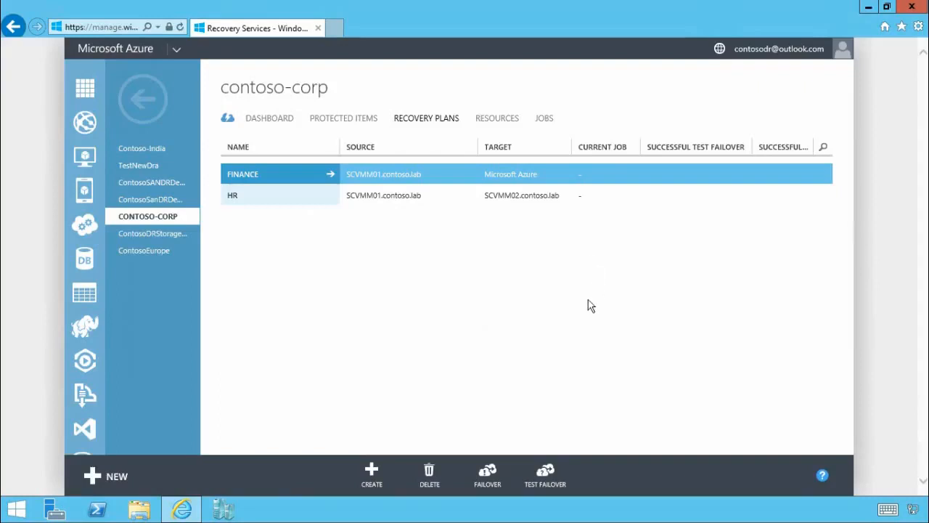
{"action": "mouse_move", "coordinate": [502, 467]}
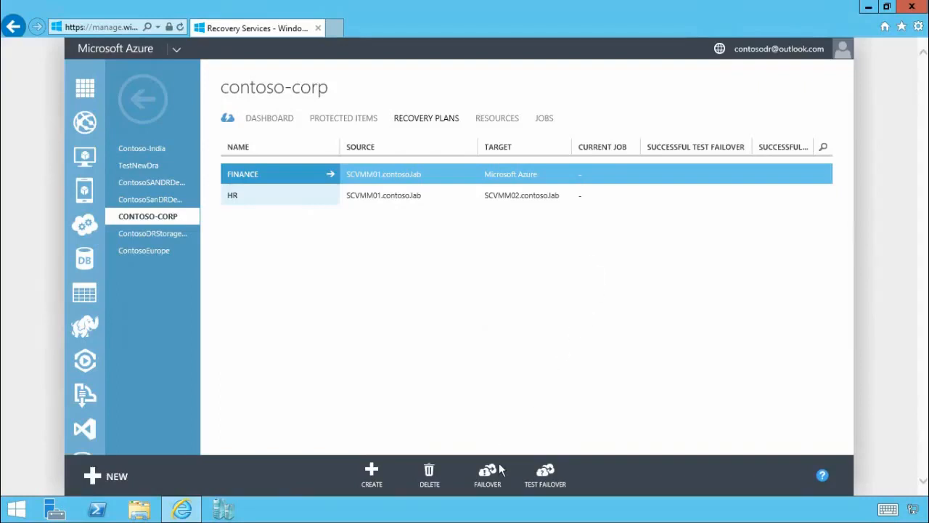
Choose Planned Failover for FINANCE and attach the DataEncryptionCertificate .pfx key file.
{"action": "left_click", "coordinate": [486, 474]}
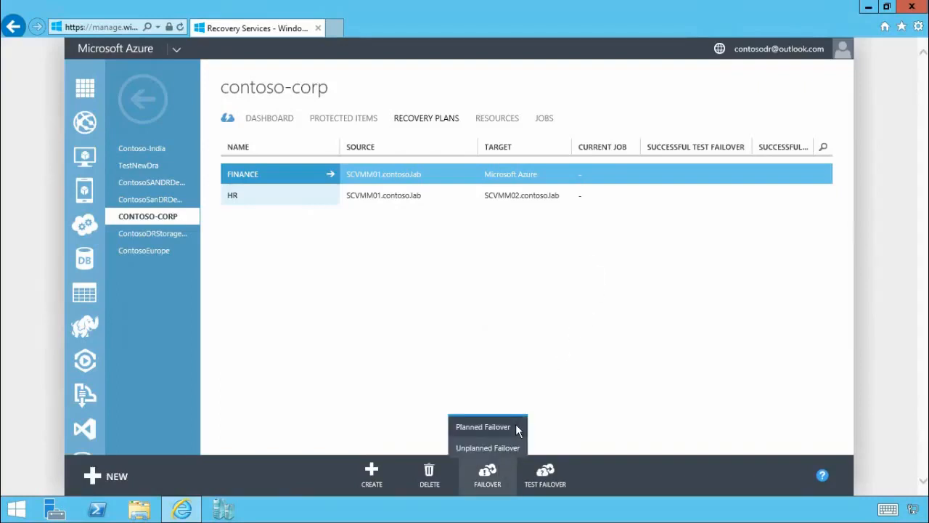
{"action": "left_click", "coordinate": [482, 427]}
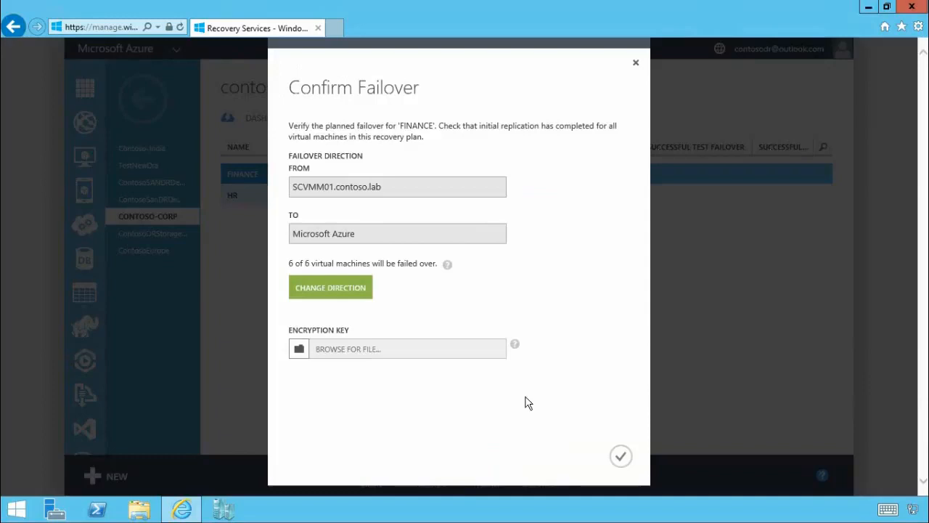
{"action": "mouse_move", "coordinate": [454, 395]}
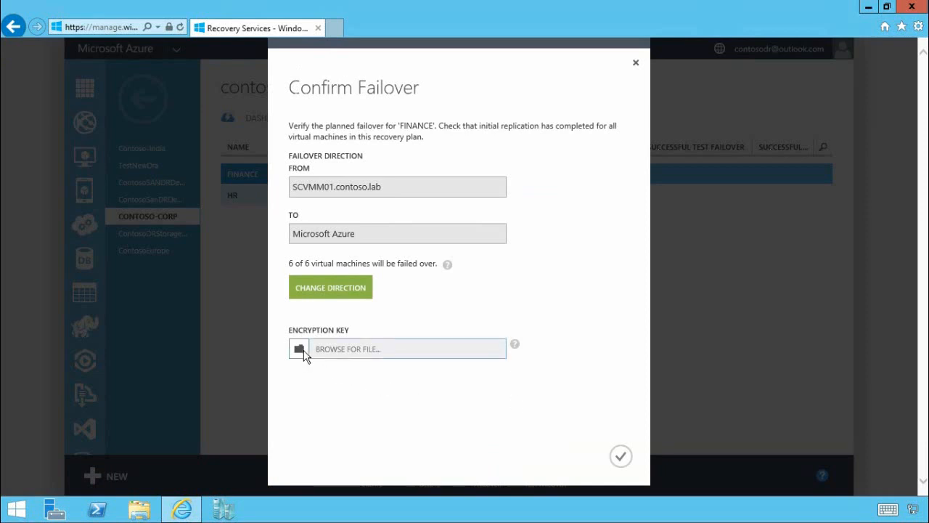
{"action": "left_click", "coordinate": [300, 349]}
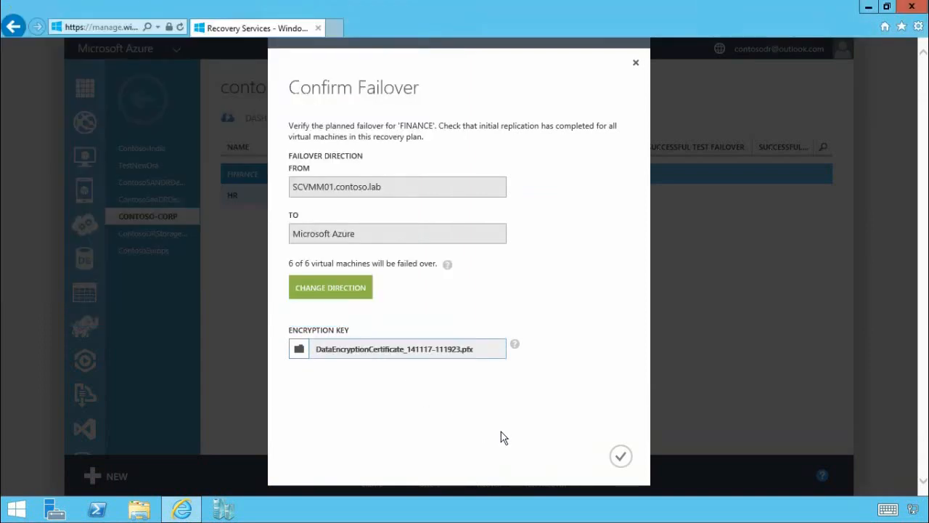
{"action": "mouse_move", "coordinate": [622, 456]}
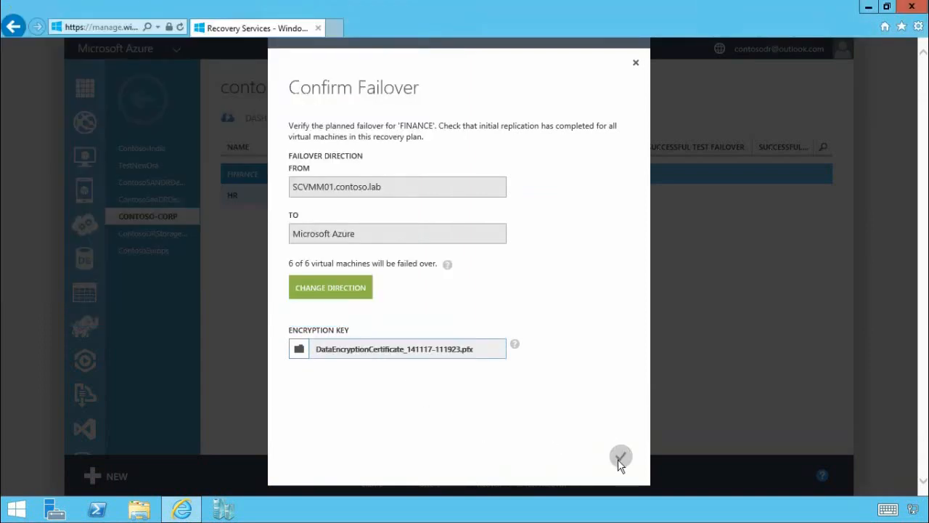
Confirm the planned failover of FINANCE and dismiss the in-progress notification.
{"action": "left_click", "coordinate": [620, 456]}
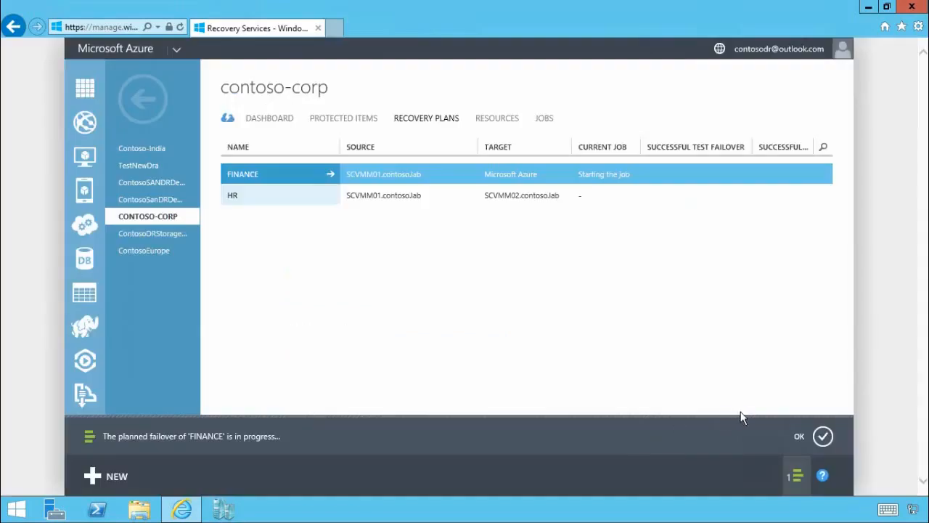
{"action": "mouse_move", "coordinate": [756, 378]}
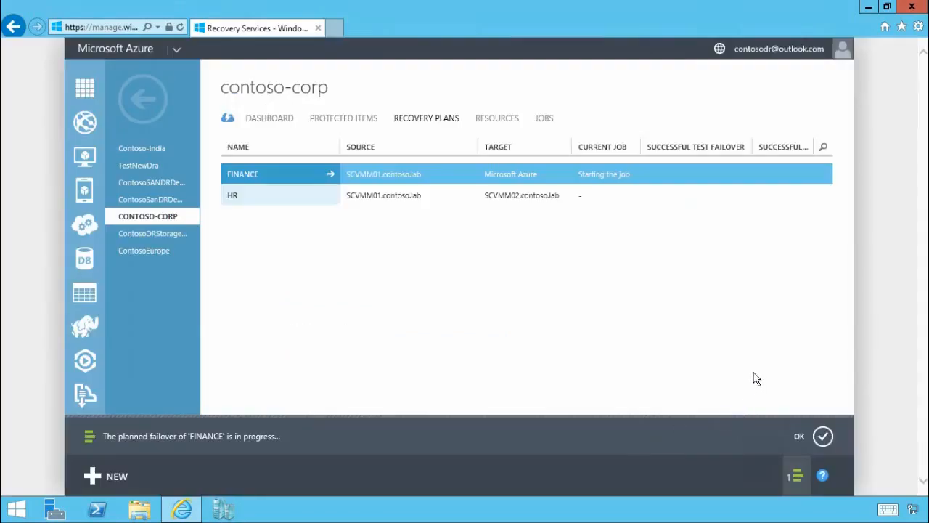
{"action": "mouse_move", "coordinate": [824, 436]}
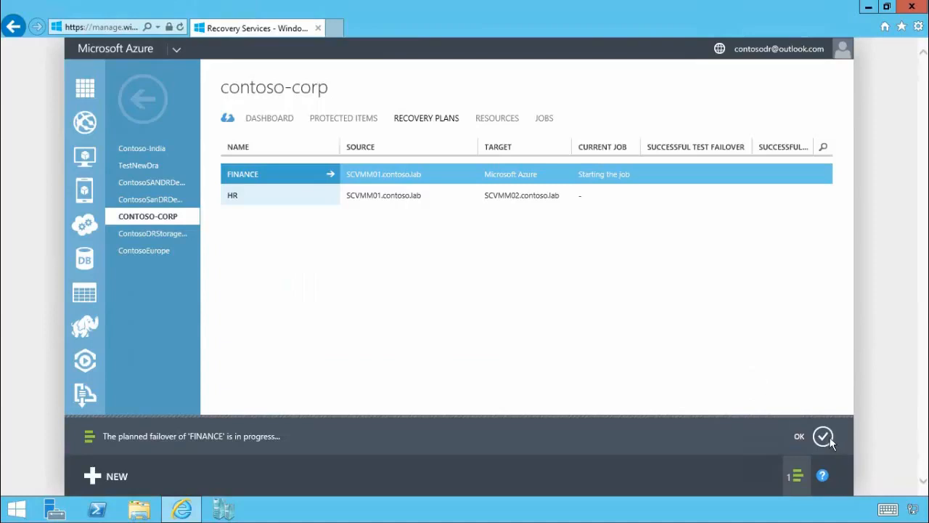
{"action": "left_click", "coordinate": [822, 435]}
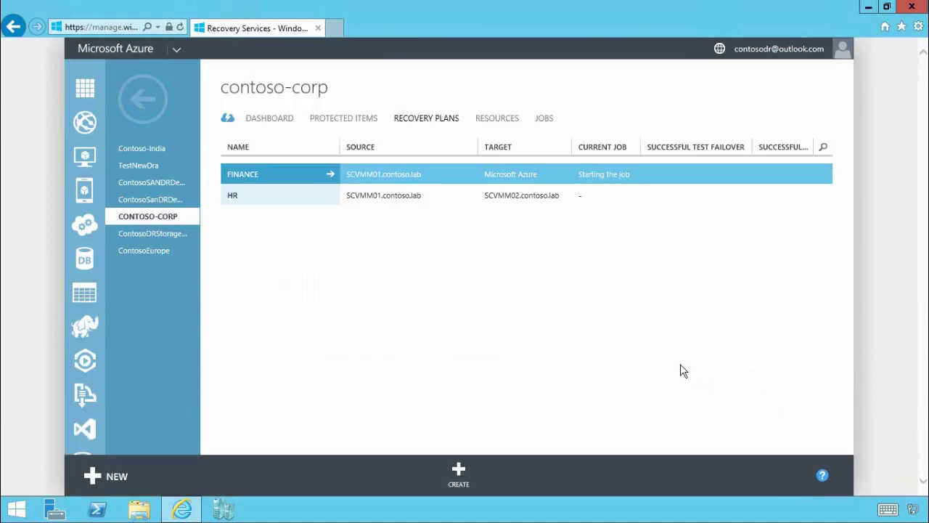